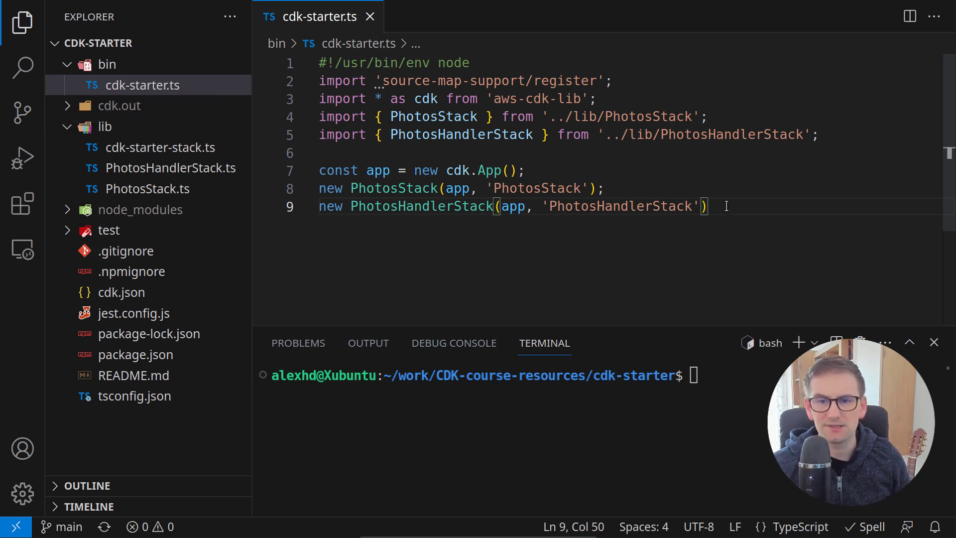
mouse_move(21, 18)
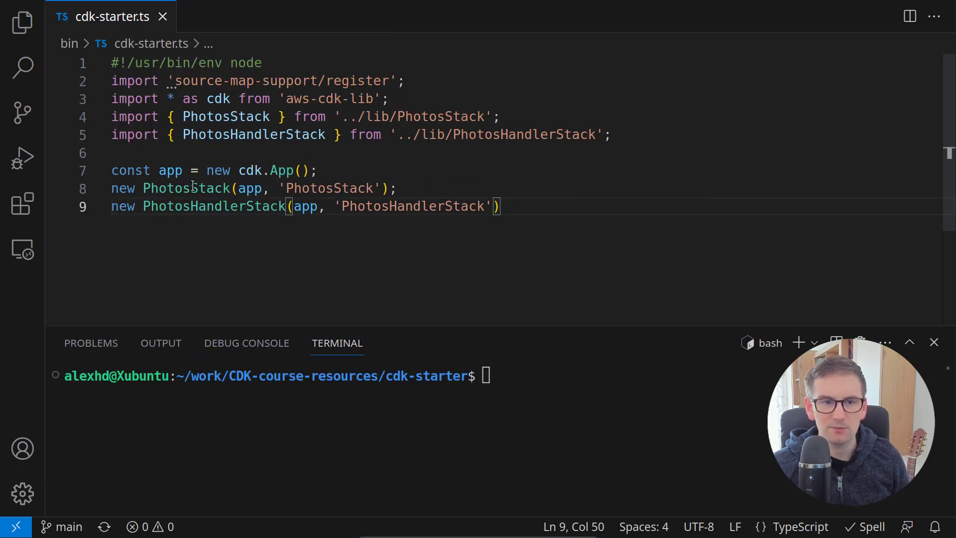
Review the PhotosStack and PhotosHandlerStack instantiation lines in cdk-starter.ts
click(143, 189)
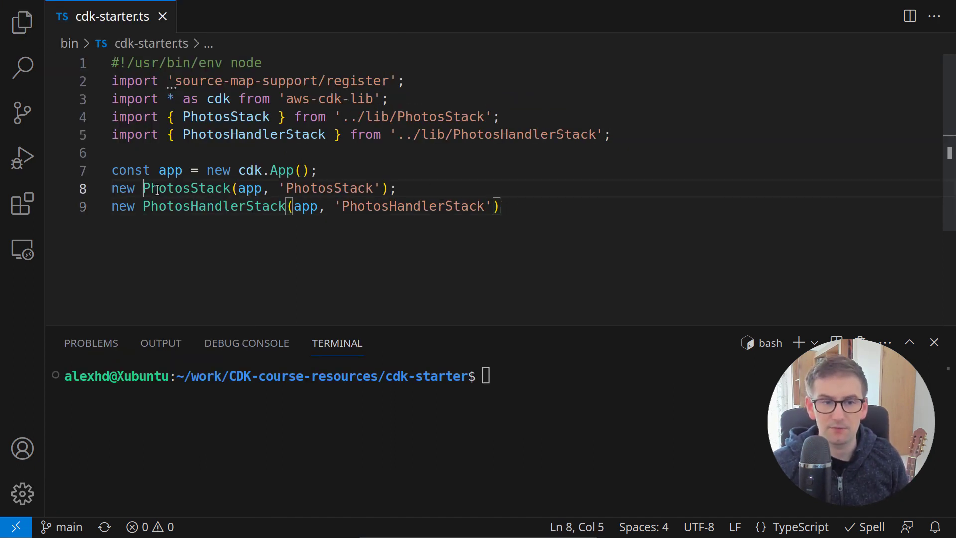
double_click(186, 188)
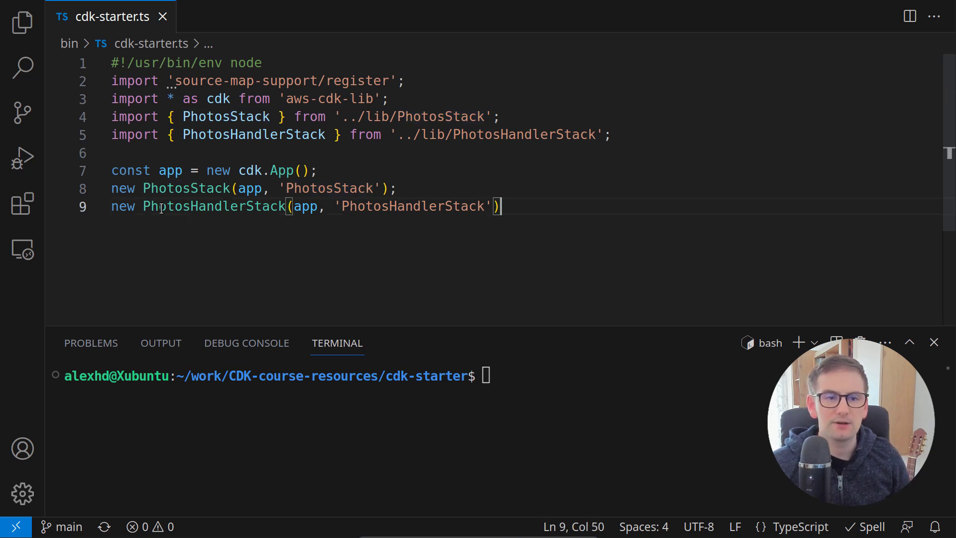
double_click(213, 206)
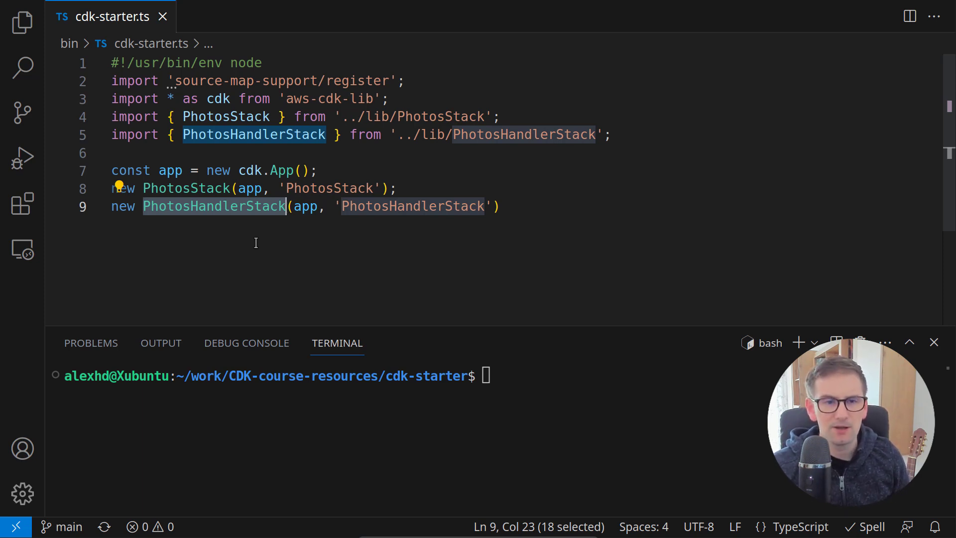
click(498, 206)
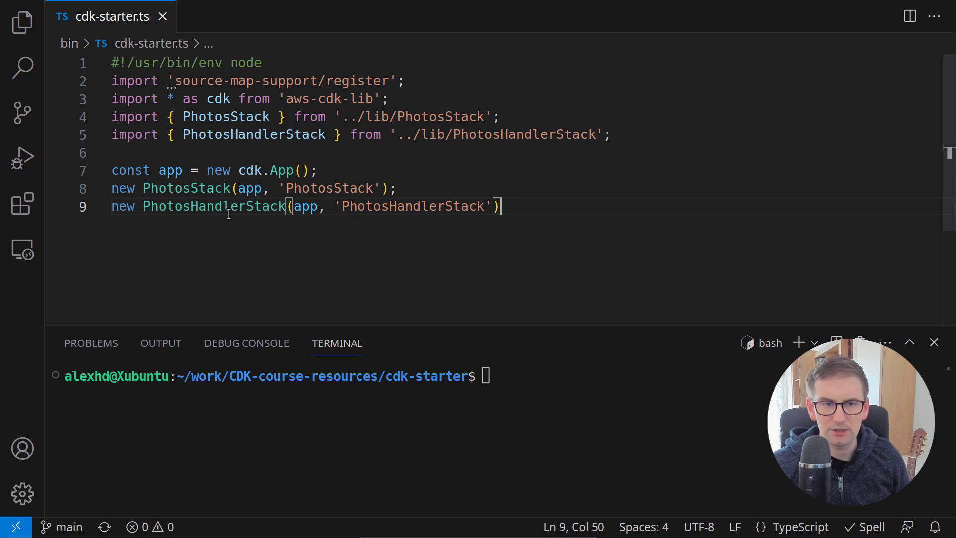
mouse_move(219, 206)
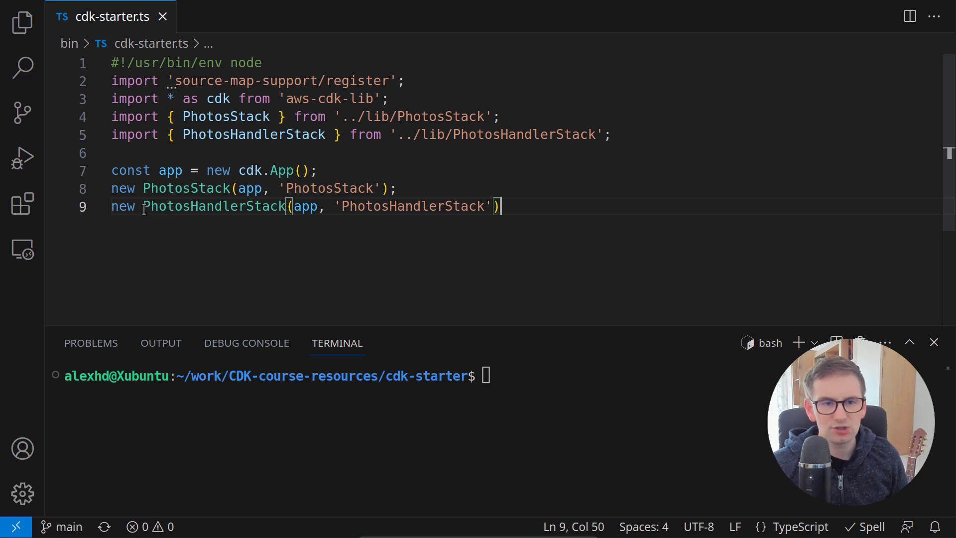
double_click(212, 206)
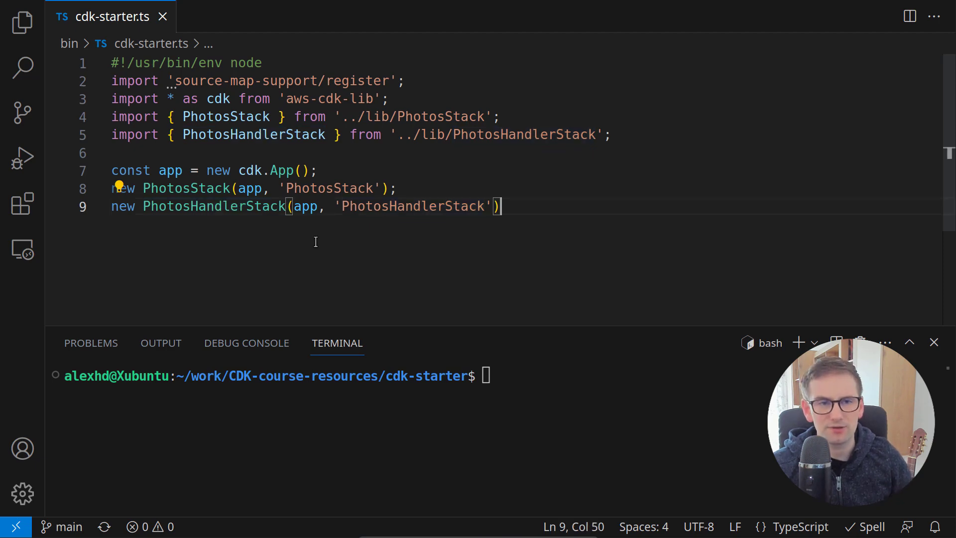
Open lib/PhotosHandlerStack.ts and delete the const targetBucket = Fn.importValue line
click(18, 20)
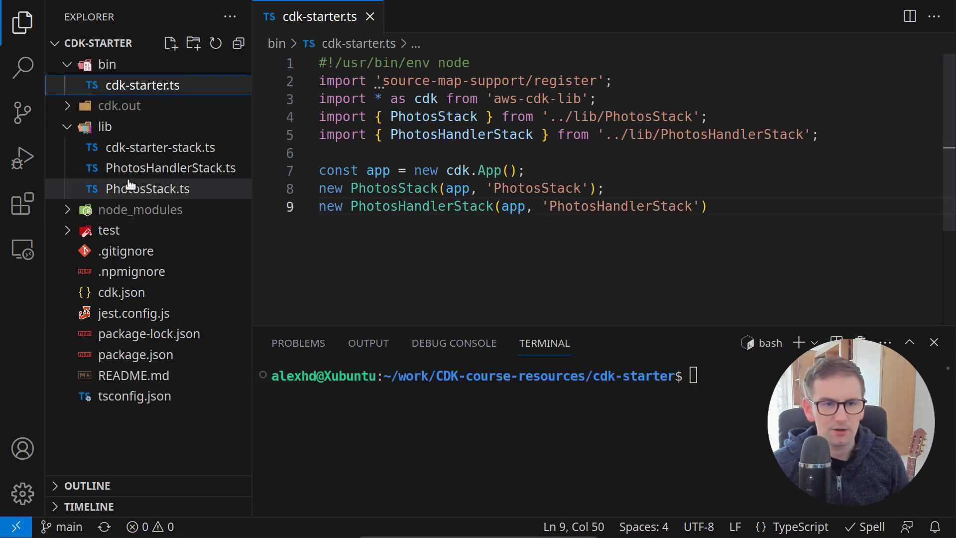
double_click(170, 168)
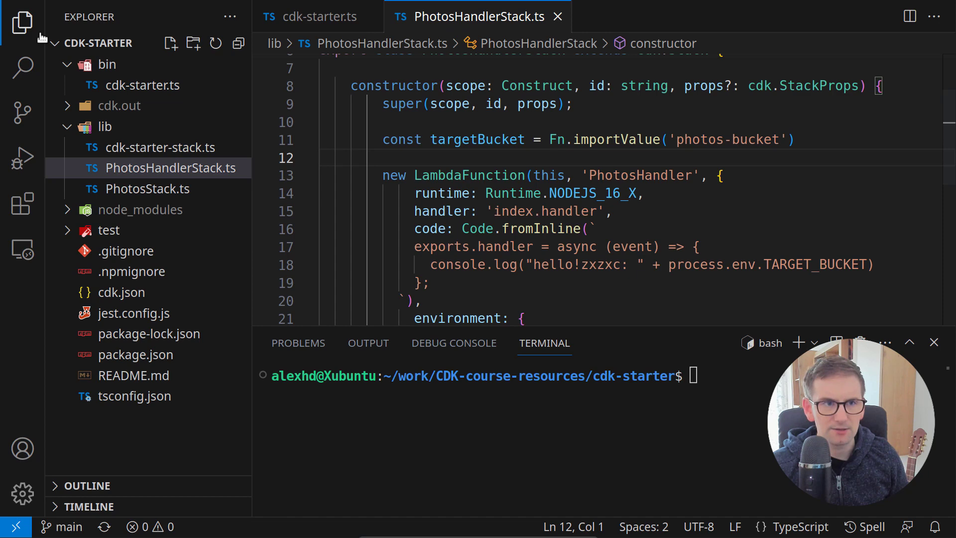
click(19, 20)
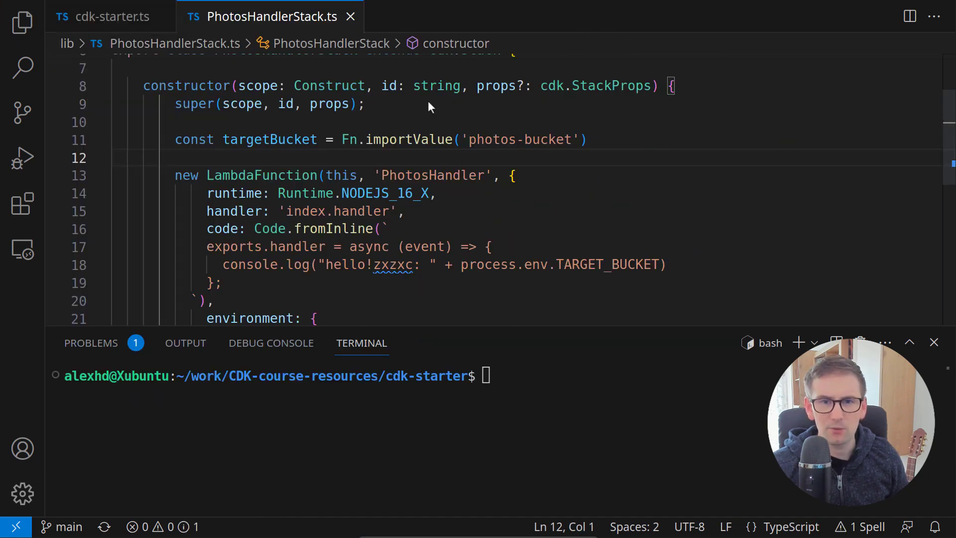
mouse_move(498, 141)
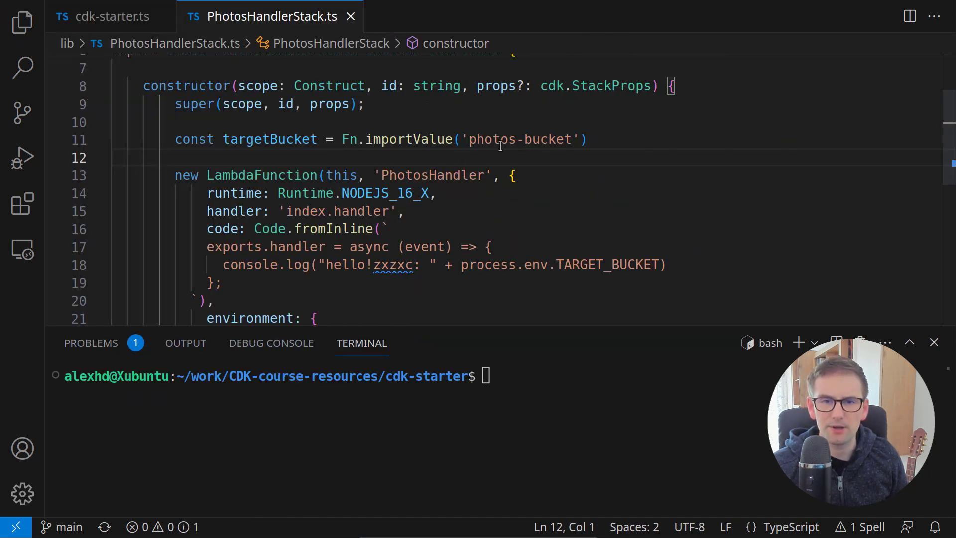
drag(341, 138, 500, 139)
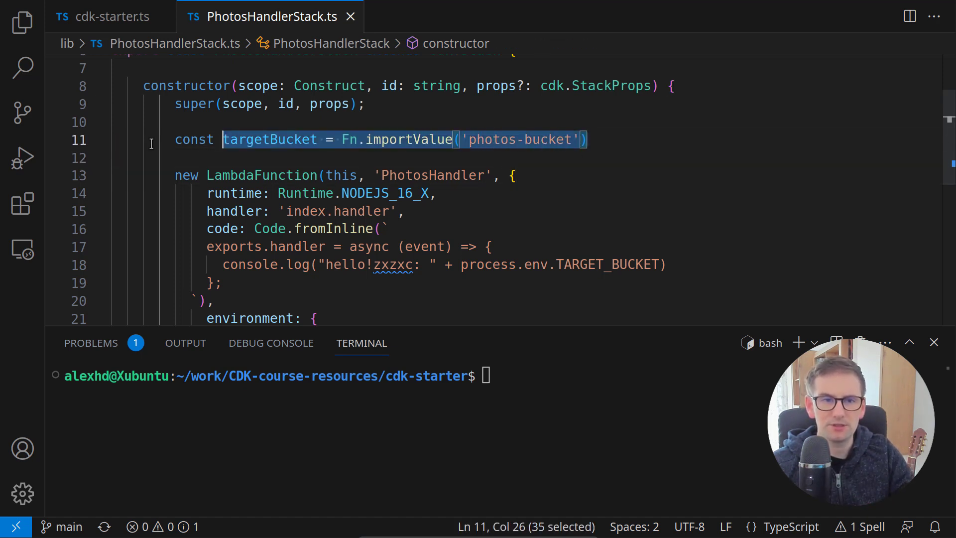
key(Delete)
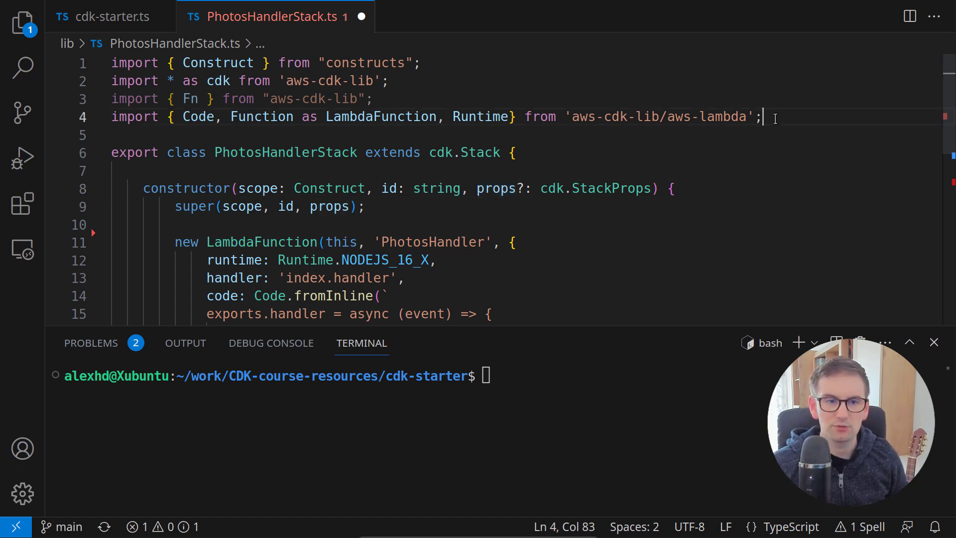
Declare interface PhotosHandlerStackProps extending cdk.StackProps above the stack class
key(Enter)
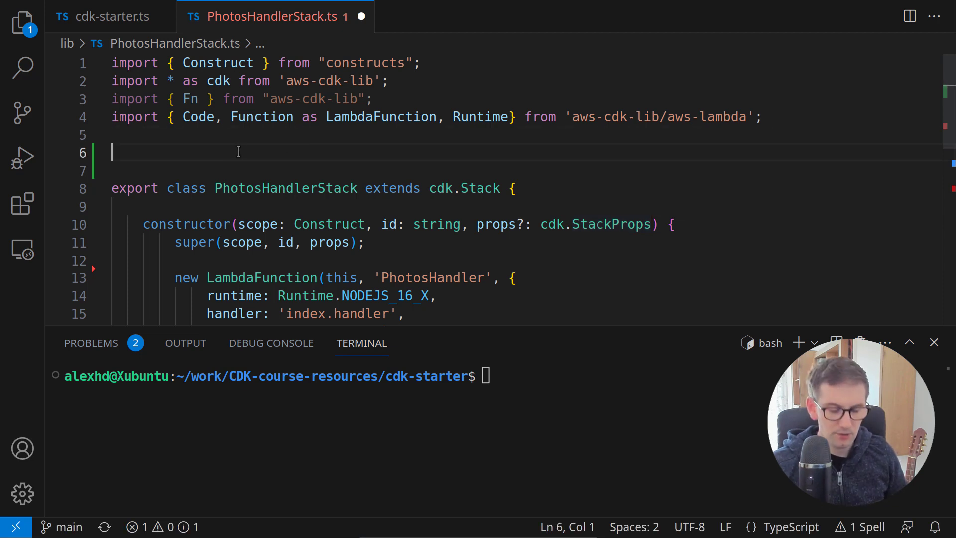
text(inter)
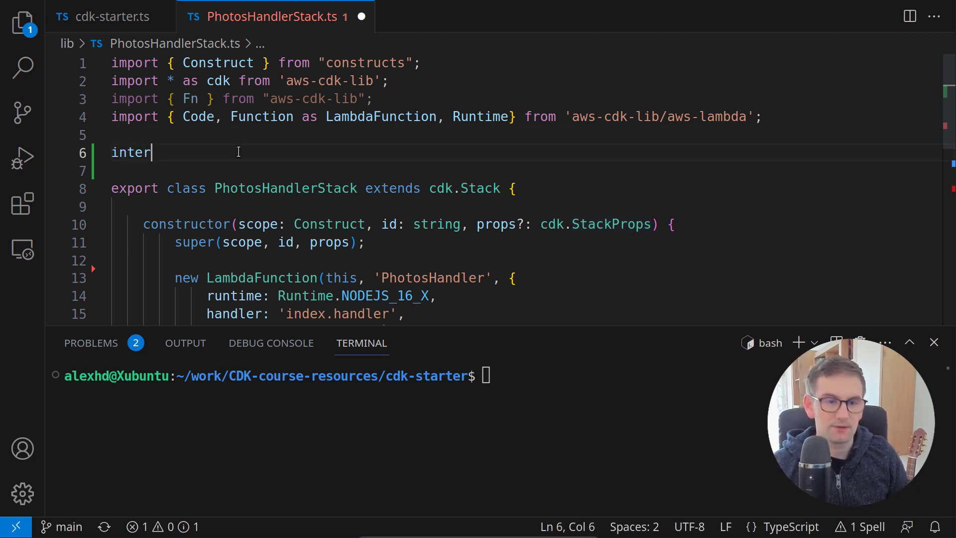
text(face)
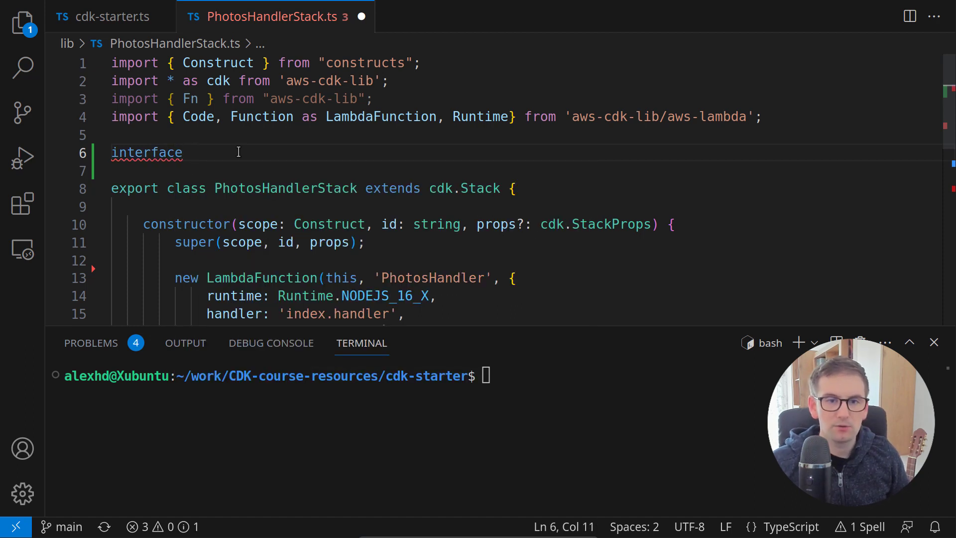
double_click(348, 188)
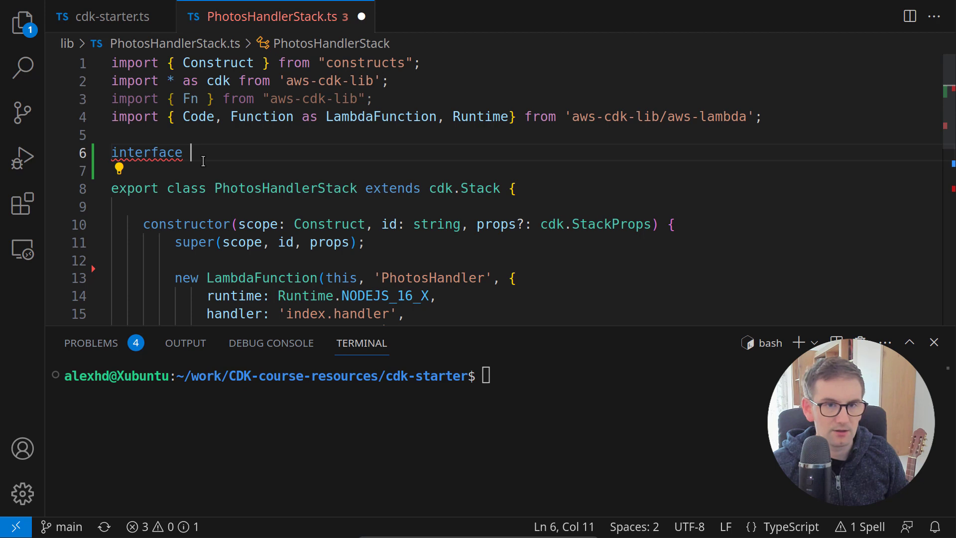
text(PhotosHandlerStackProps)
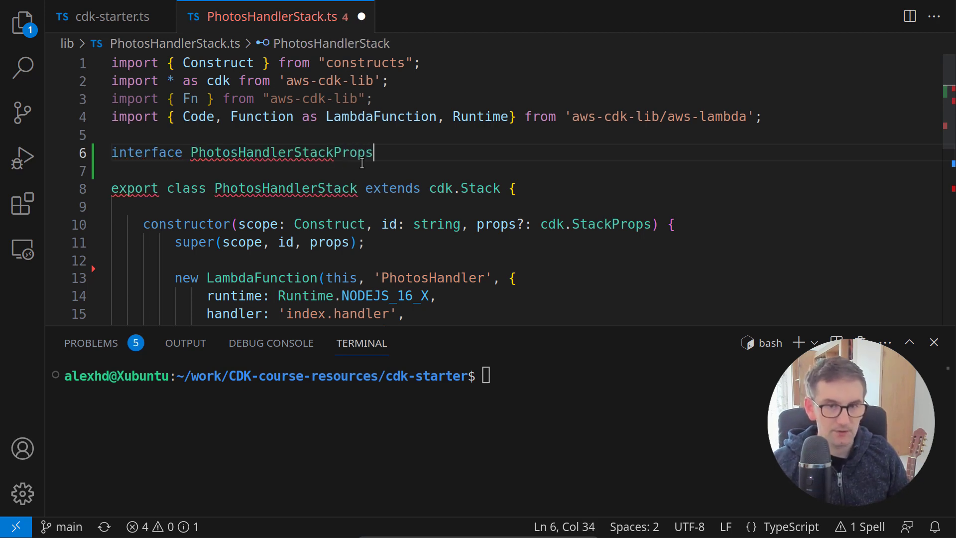
text(extends cdk.StackProps)
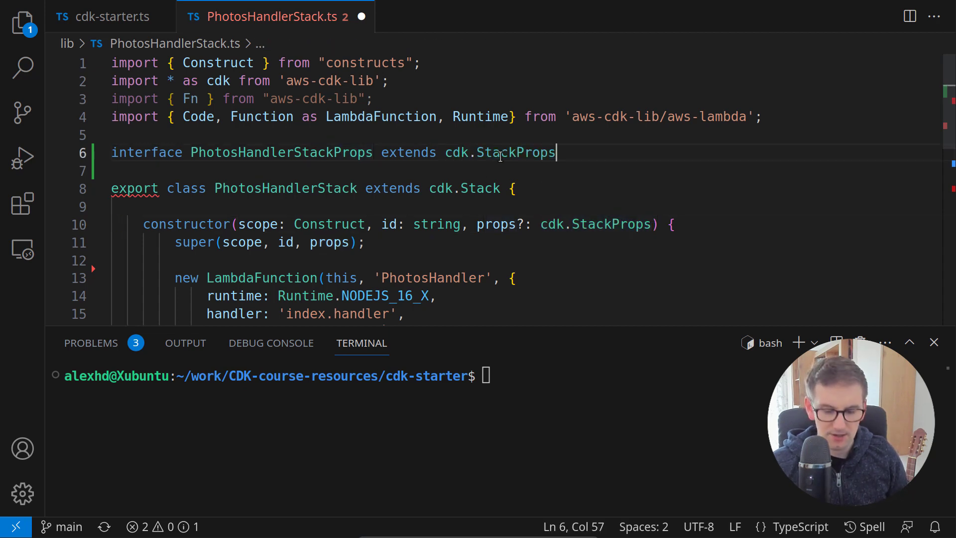
text({)
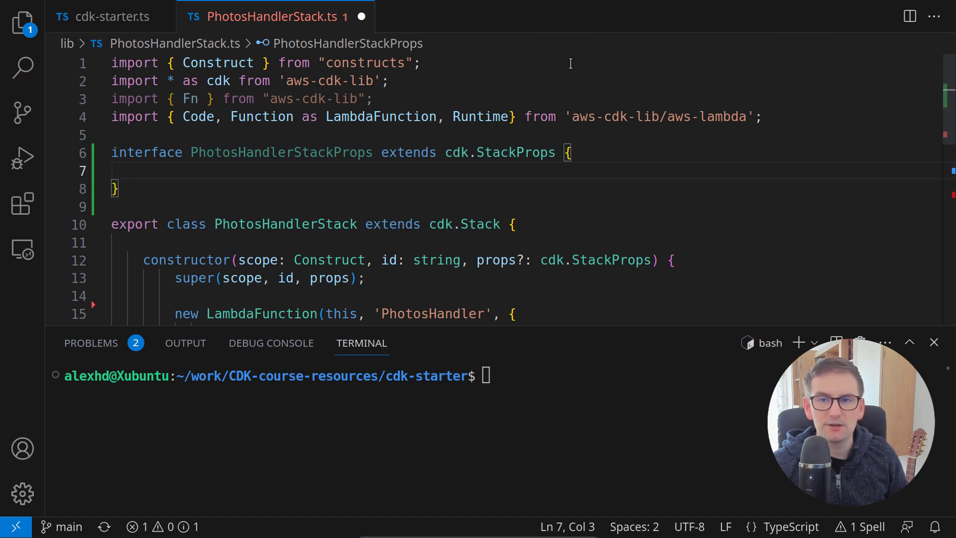
mouse_move(383, 286)
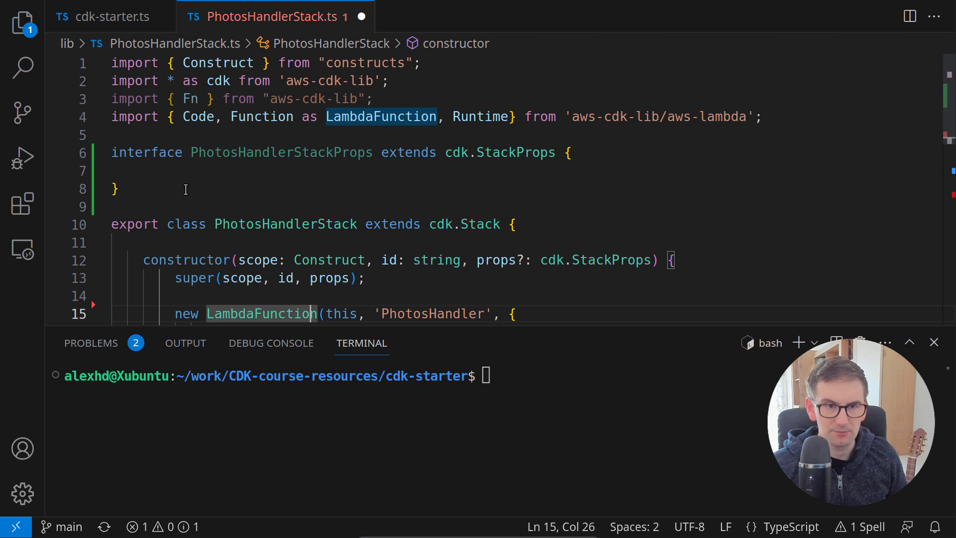
Add a targetBucketArn: string field to PhotosHandlerStackProps
text(tar)
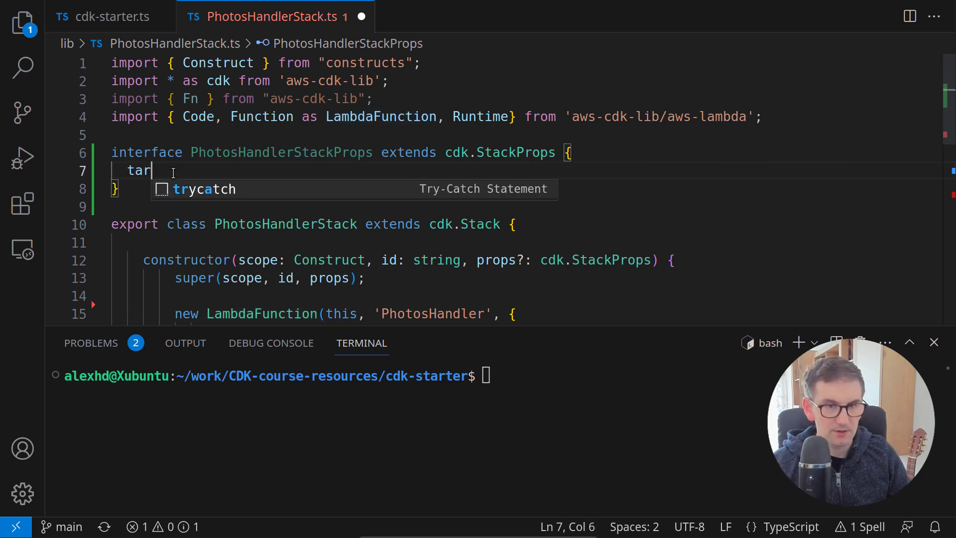
text(getBuc)
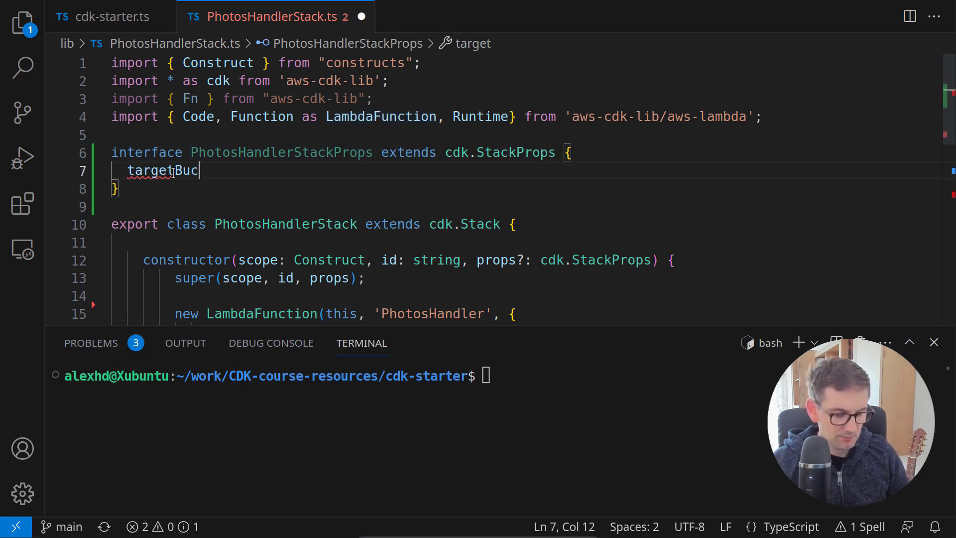
text(ket)
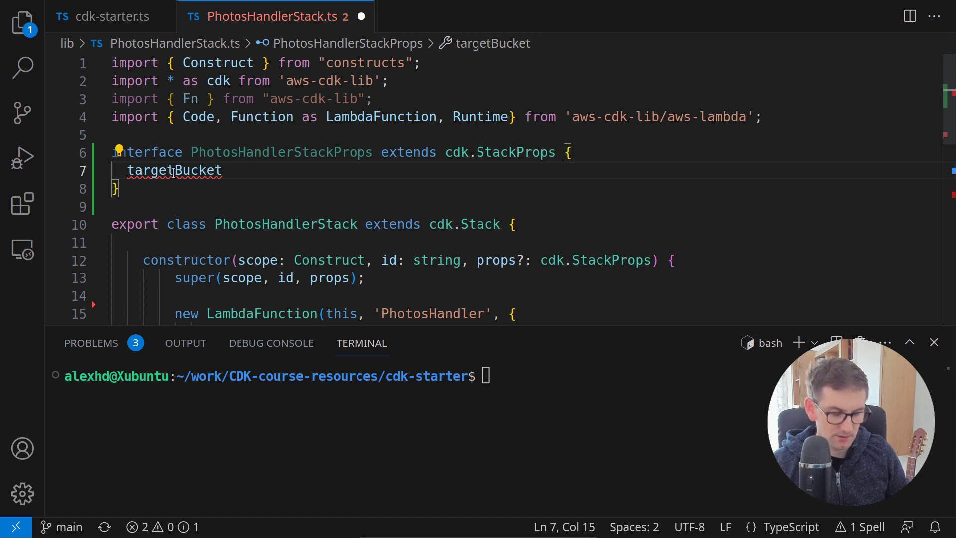
text(Arn: s)
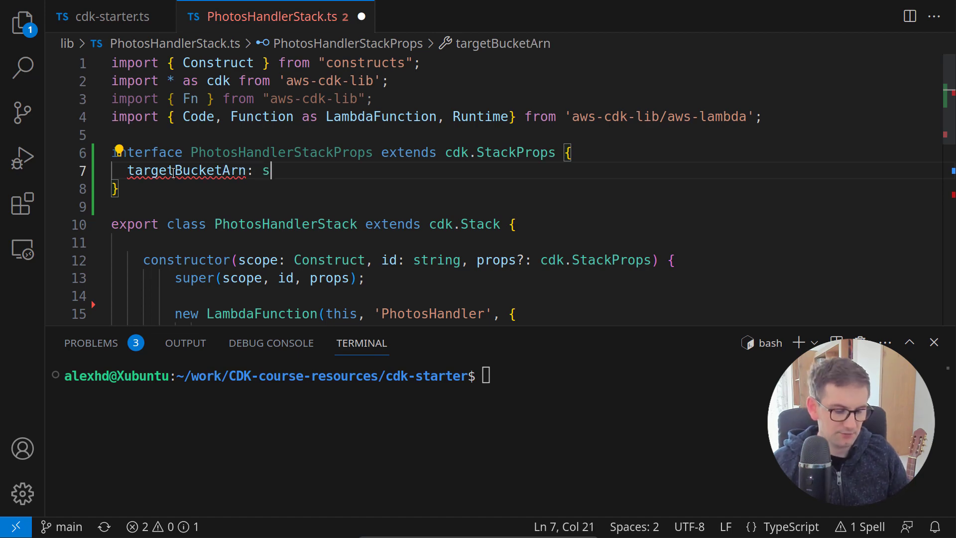
text(trging)
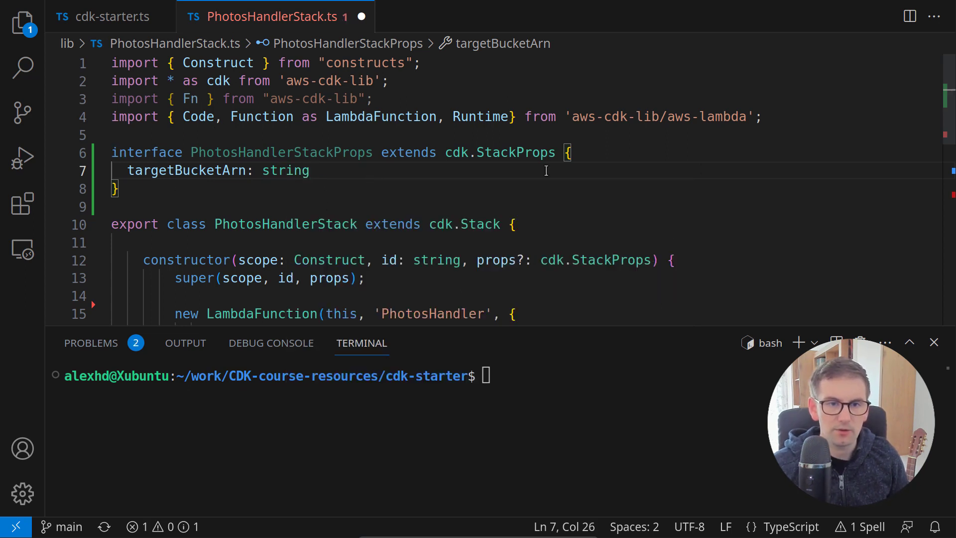
Change the constructor's props type to required PhotosHandlerStackProps
scroll(down, 3)
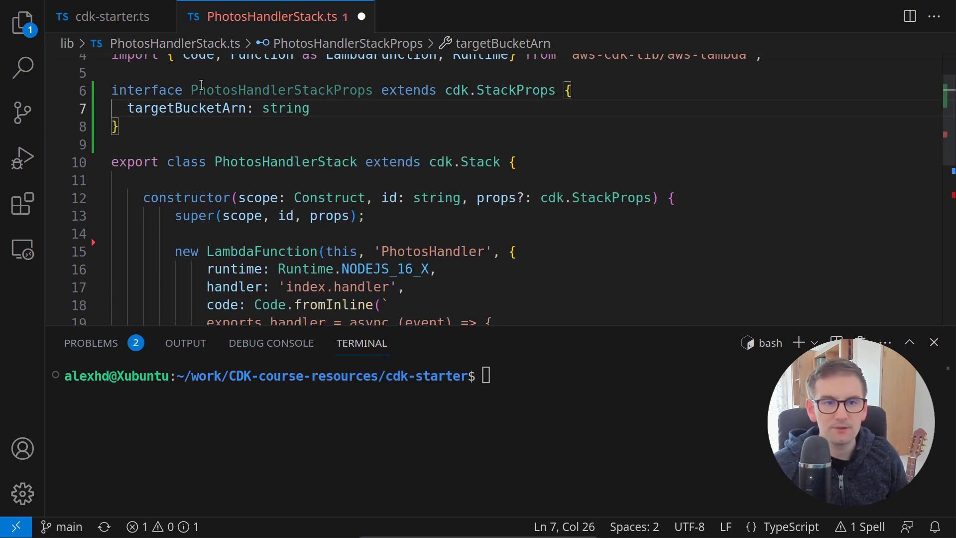
double_click(185, 108)
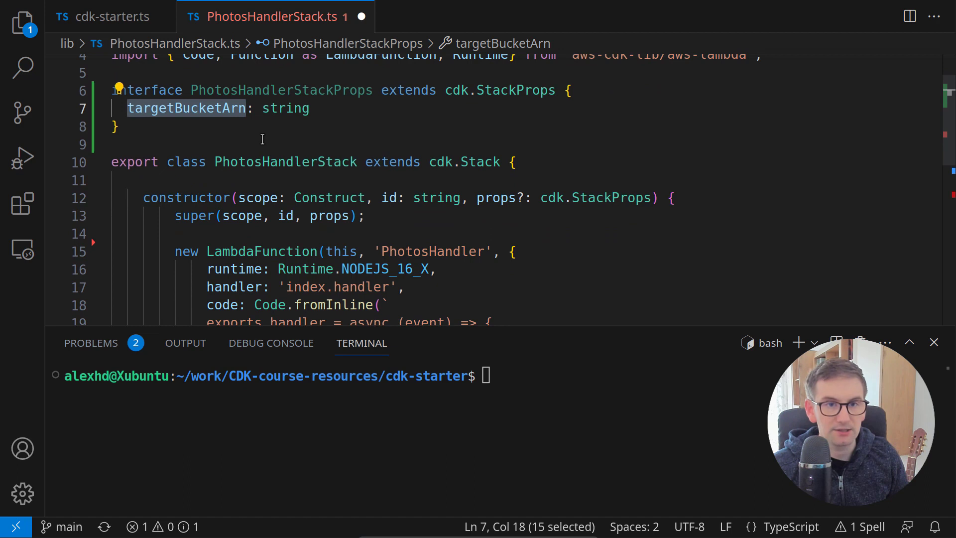
double_click(280, 90)
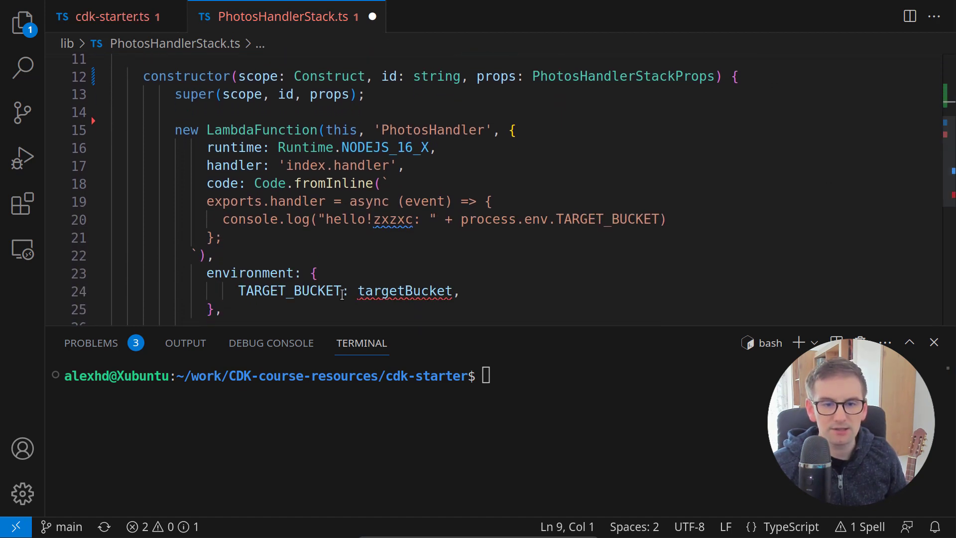
Set TARGET_BUCKET to props.targetBucketArn and save PhotosHandlerStack.ts
double_click(404, 291)
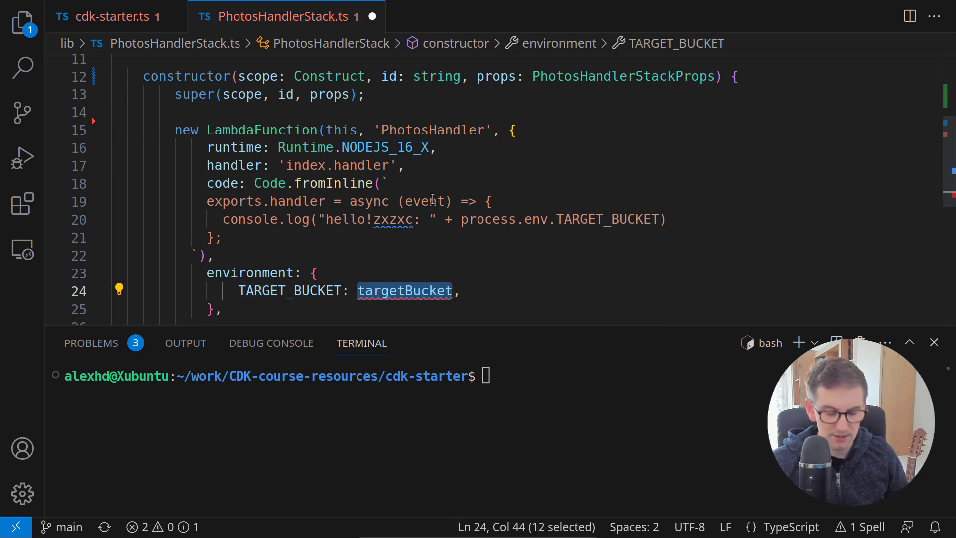
text(props)
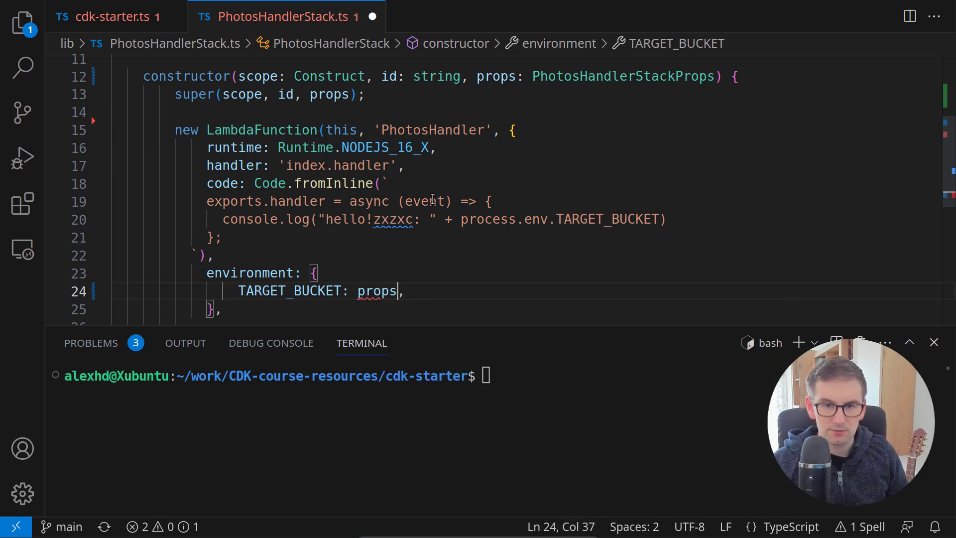
text(.)
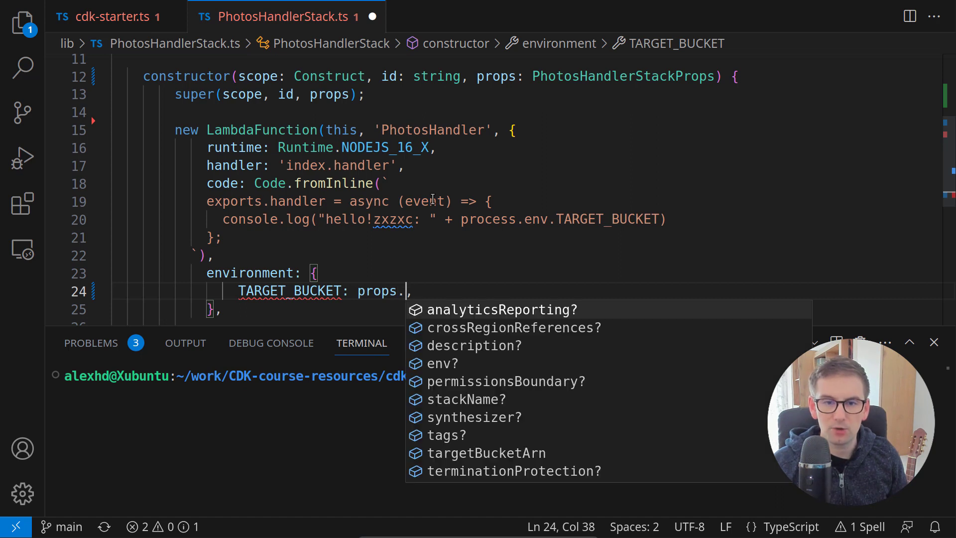
text(targetBucketArn)
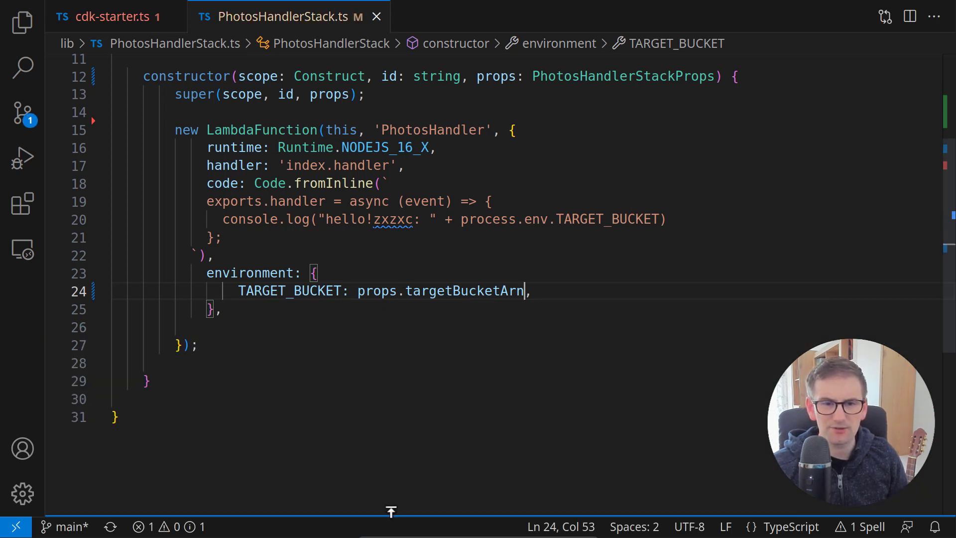
scroll(up, 3)
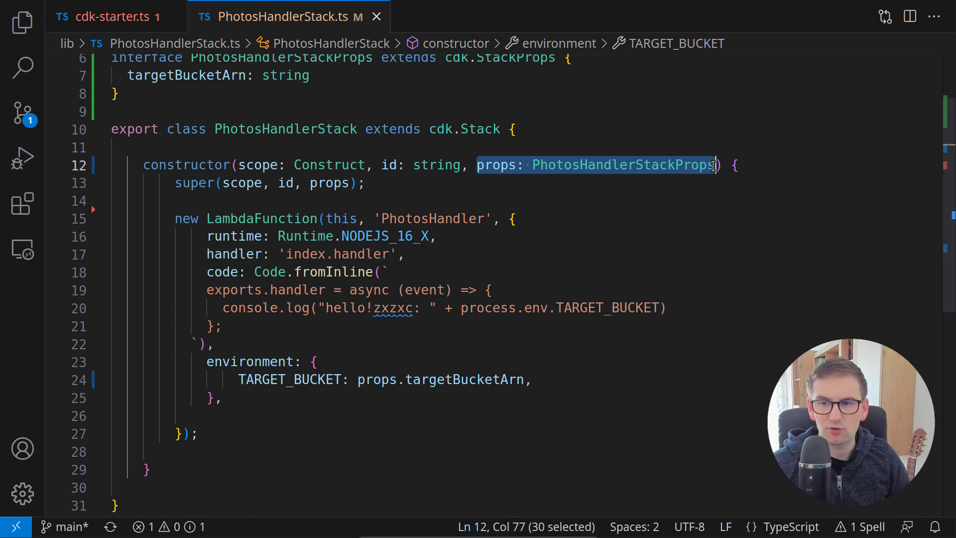
click(512, 219)
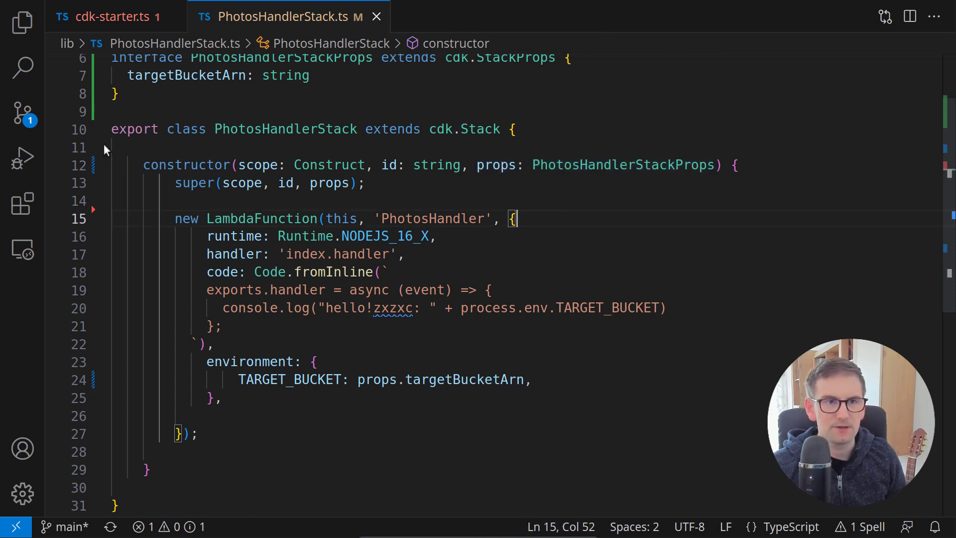
mouse_move(100, 18)
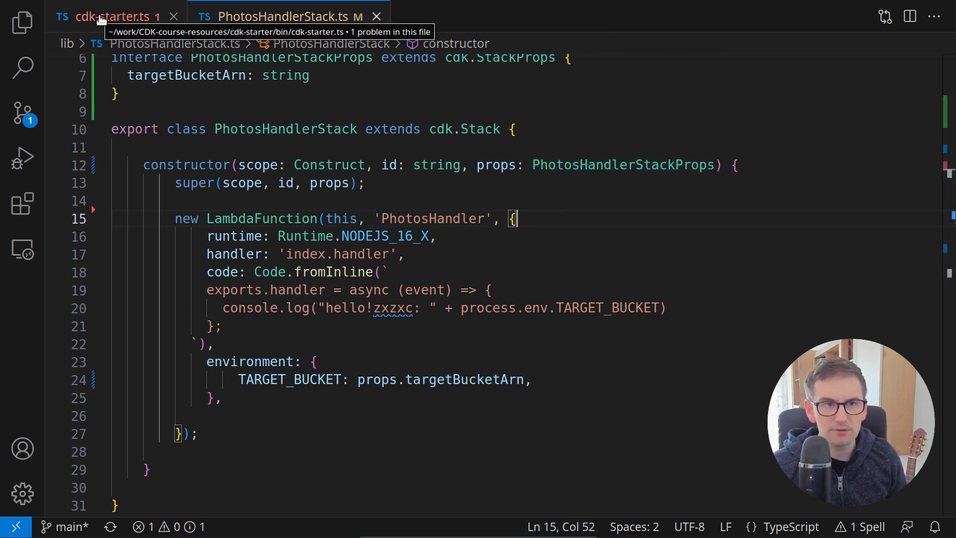
In cdk-starter.ts add a { targetBucketArn: } props argument to new PhotosHandlerStack, then go to PhotosStack
click(102, 15)
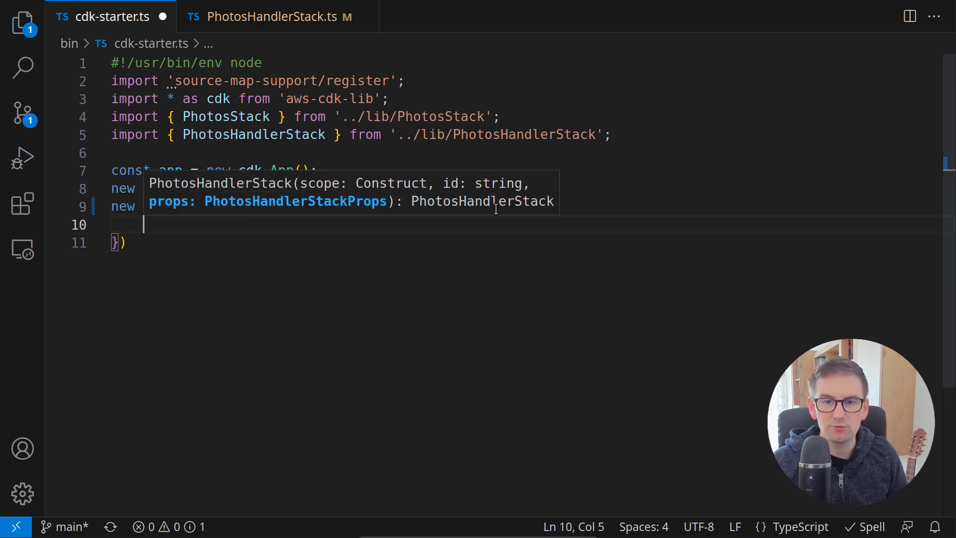
text(targetBucketArn)
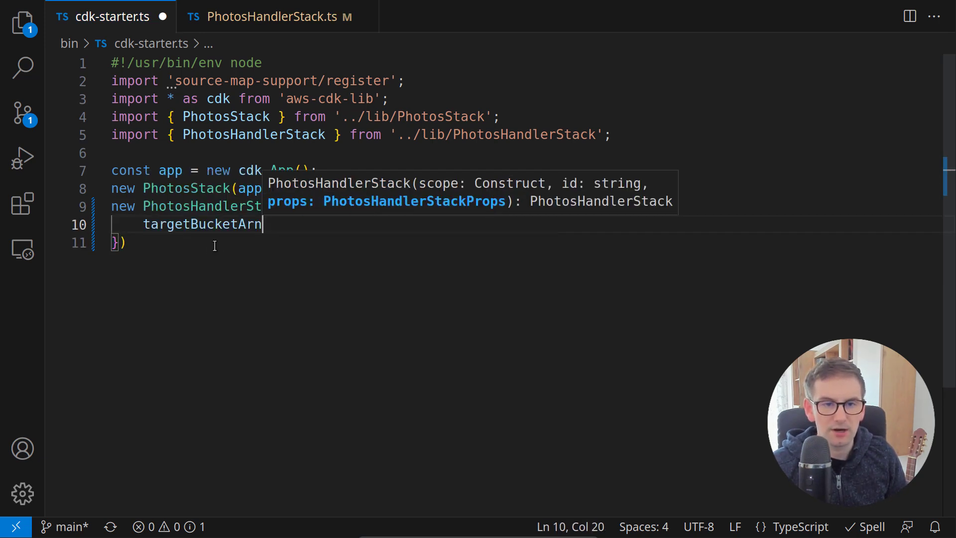
text(:)
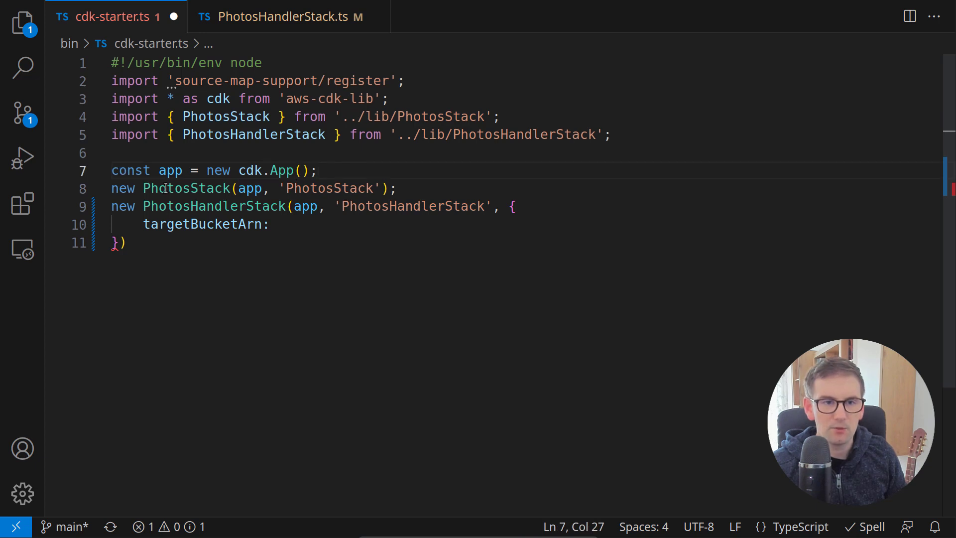
double_click(186, 188)
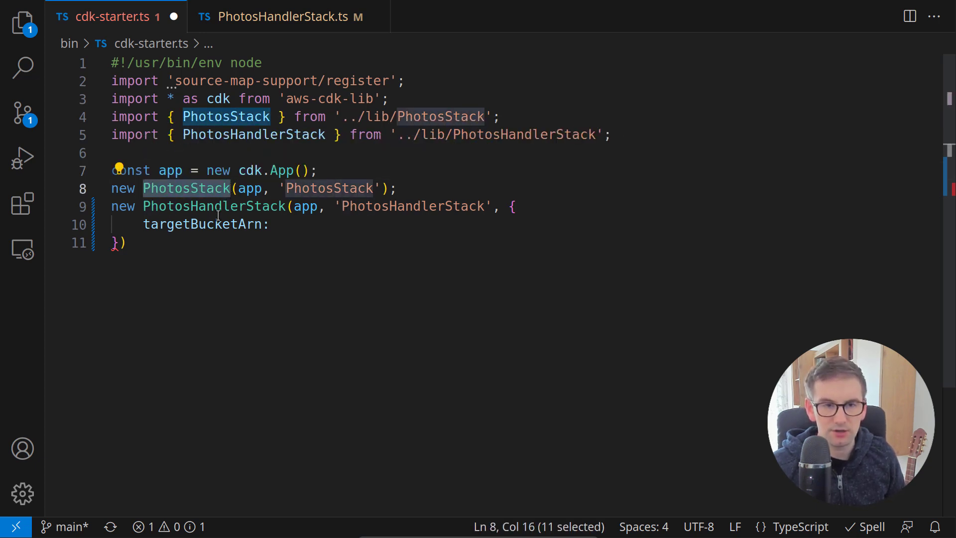
mouse_move(171, 188)
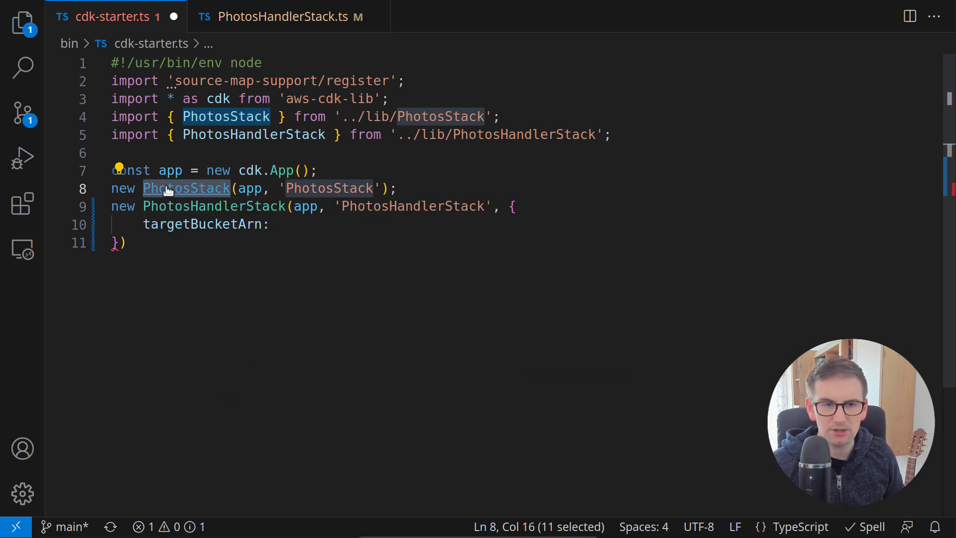
click(186, 188)
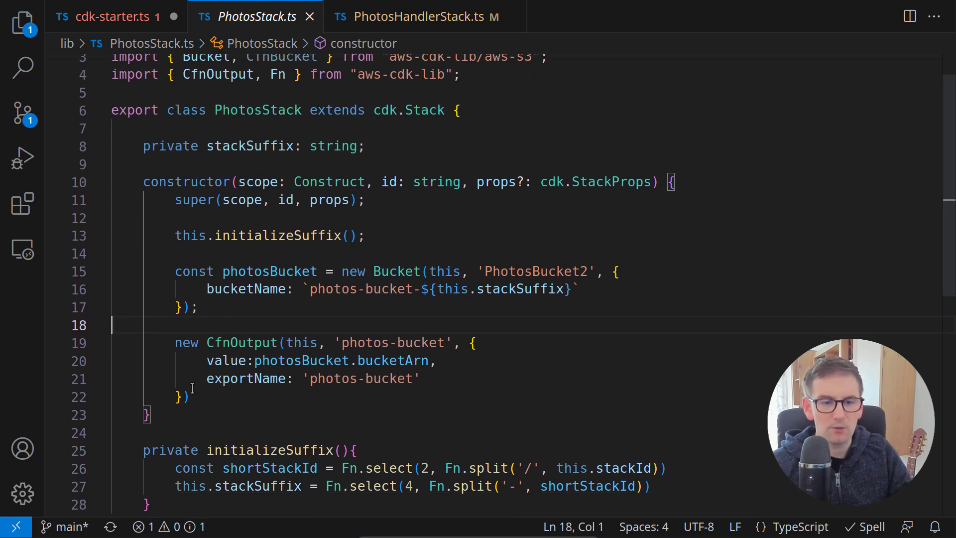
Delete the CfnOutput block and declare public readonly photosBucketArn: string below stackSuffix
double_click(241, 342)
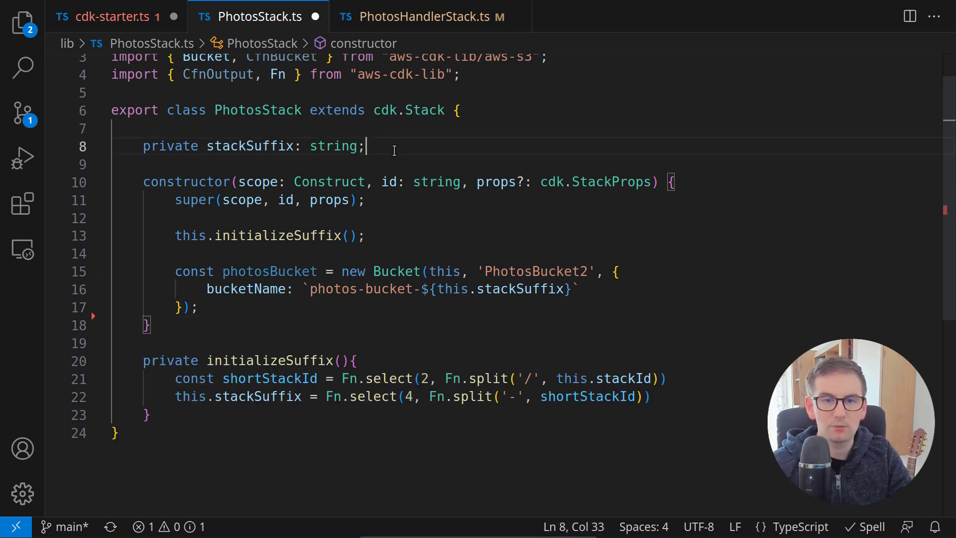
text(public readonly)
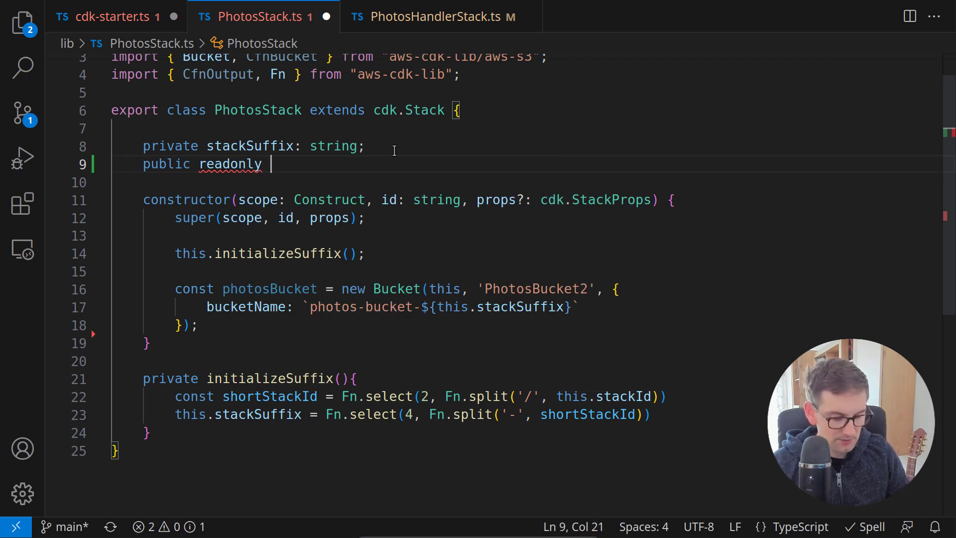
text(buck)
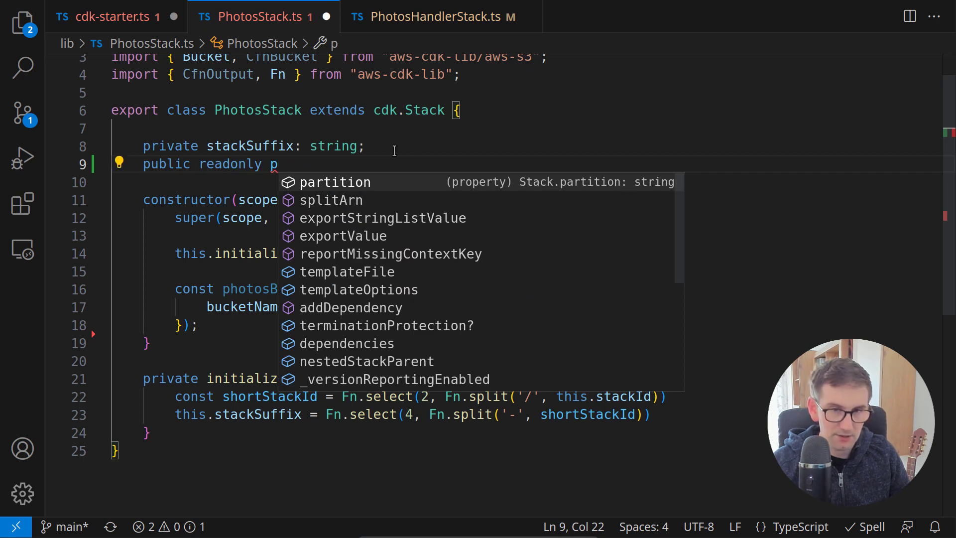
text(hotosBucket)
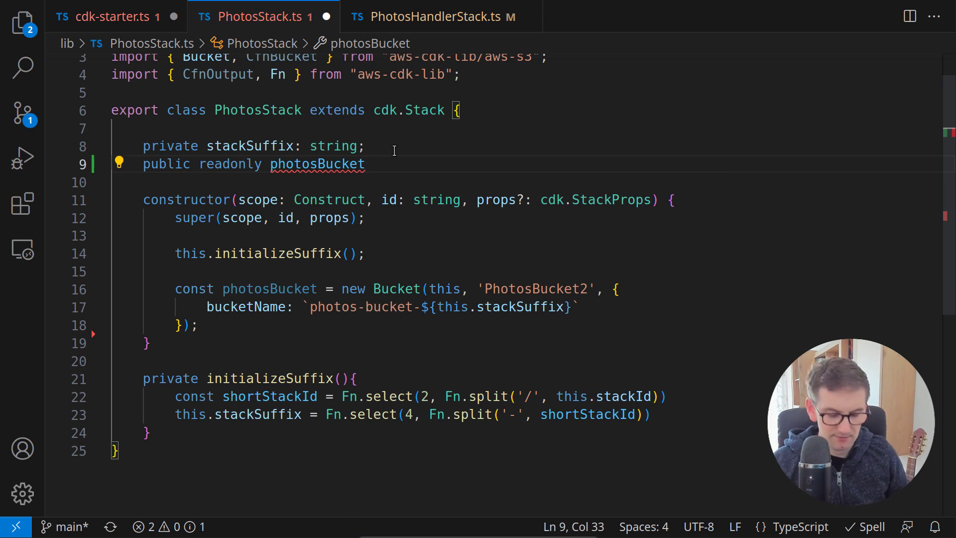
text(: string;)
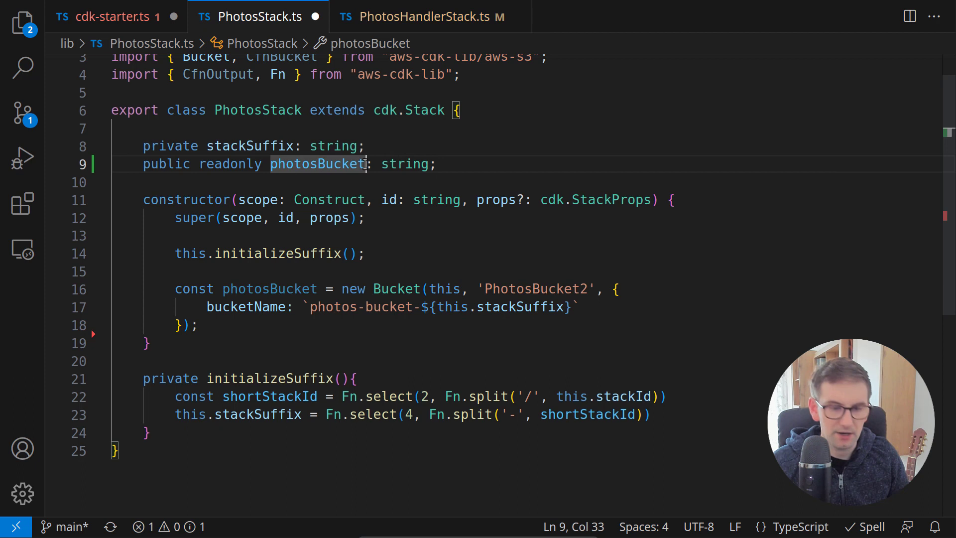
text(Arn)
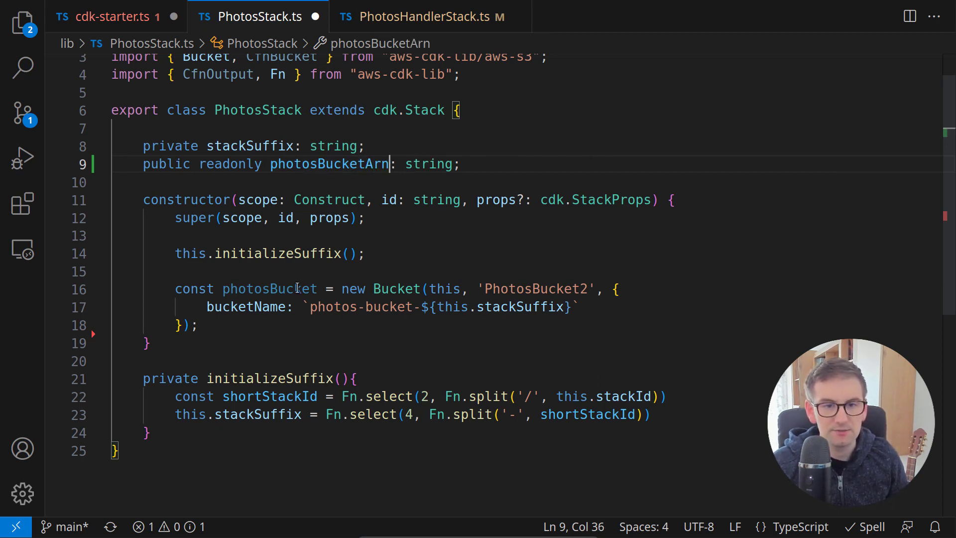
mouse_move(328, 164)
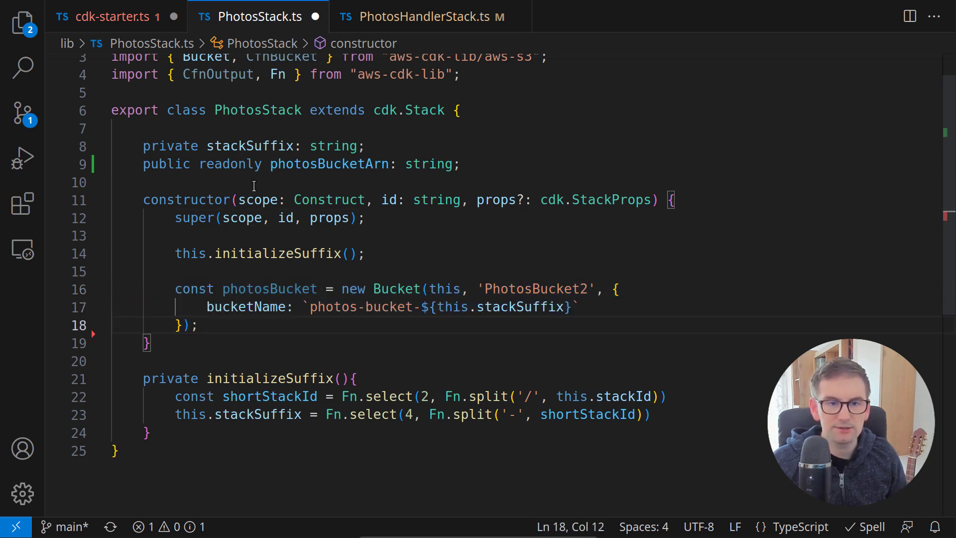
double_click(265, 288)
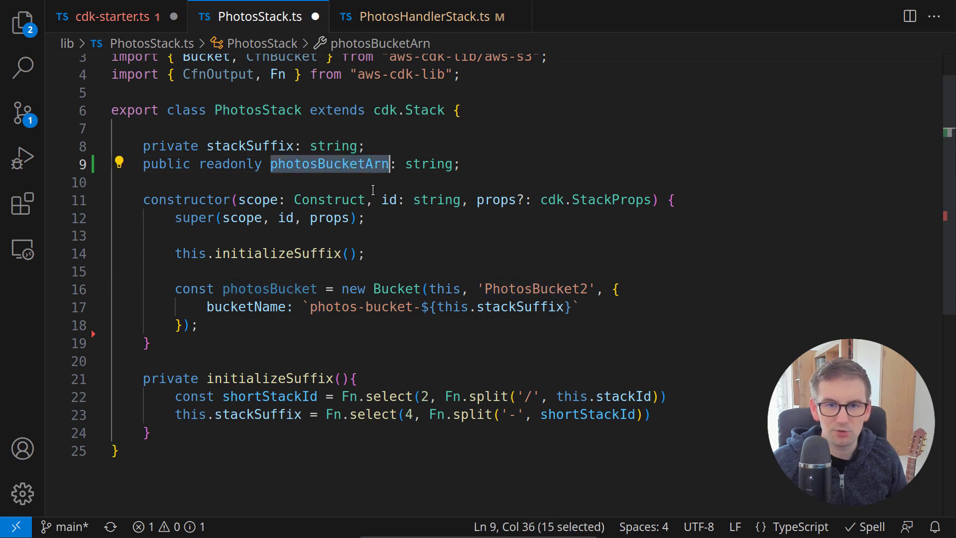
Assign this.photosBucketArn = photosBucket.bucketArn in the constructor and save PhotosStack.ts
text(this)
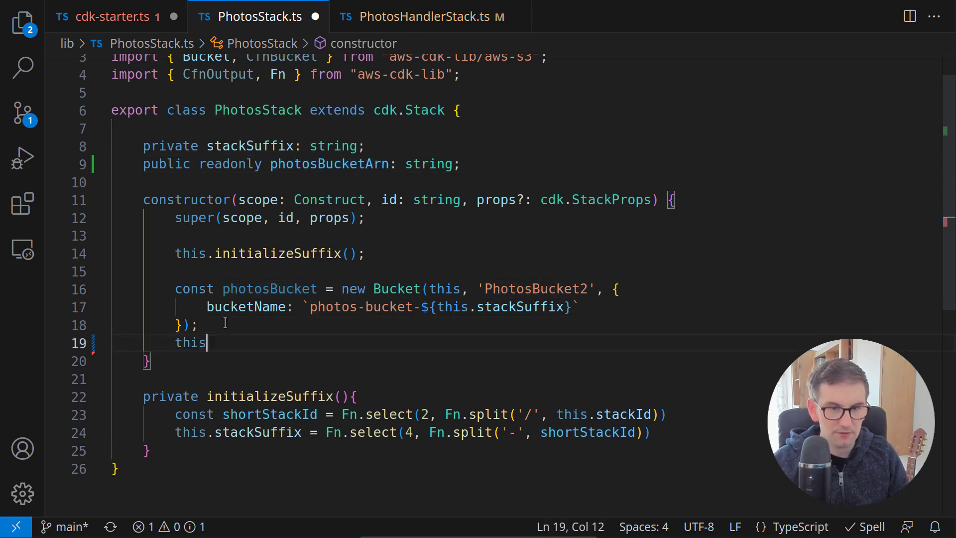
text(.photosBucketArn)
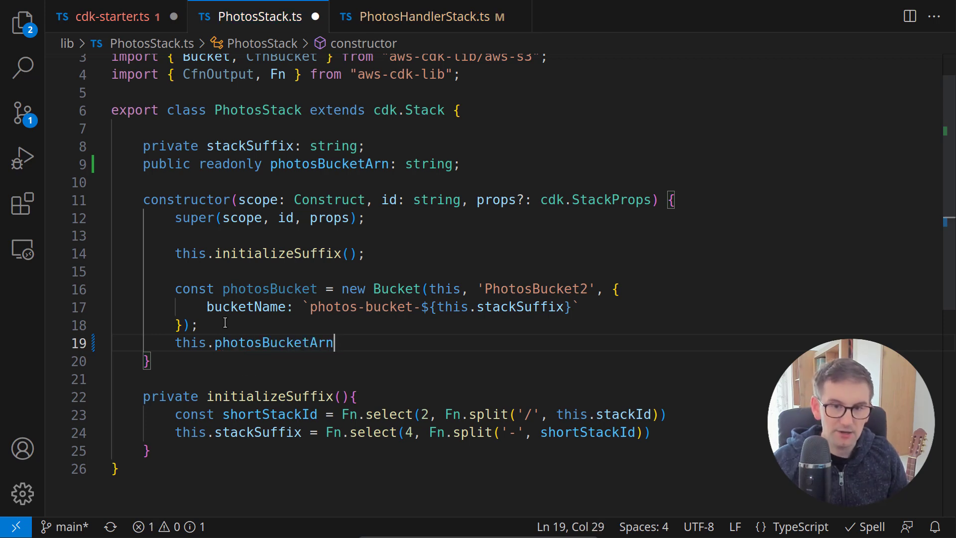
text(= photosBucket.)
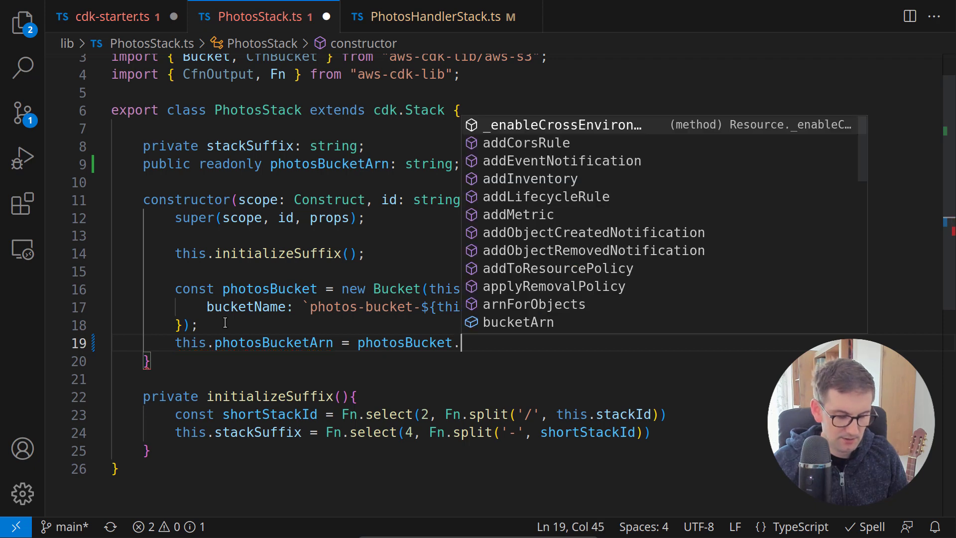
text(bucketArn;)
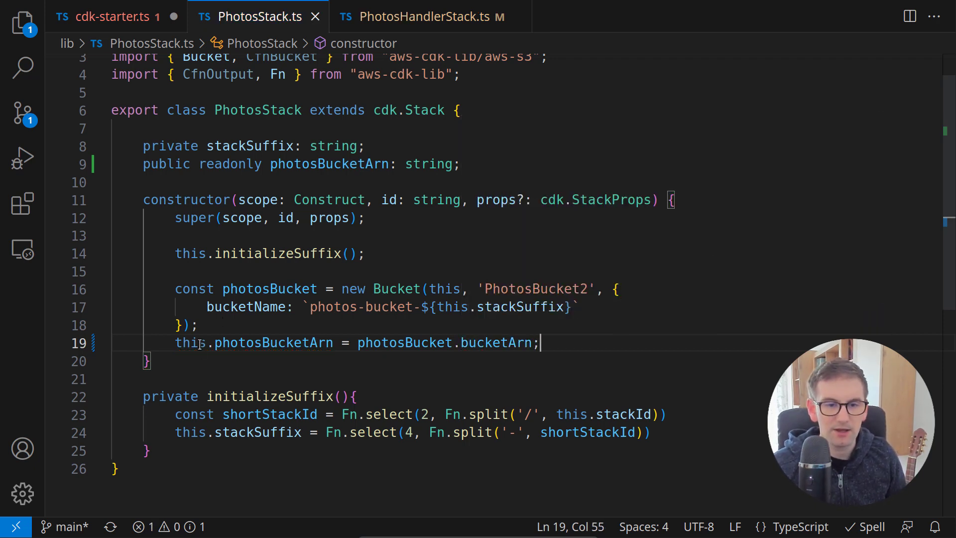
drag(175, 342, 333, 342)
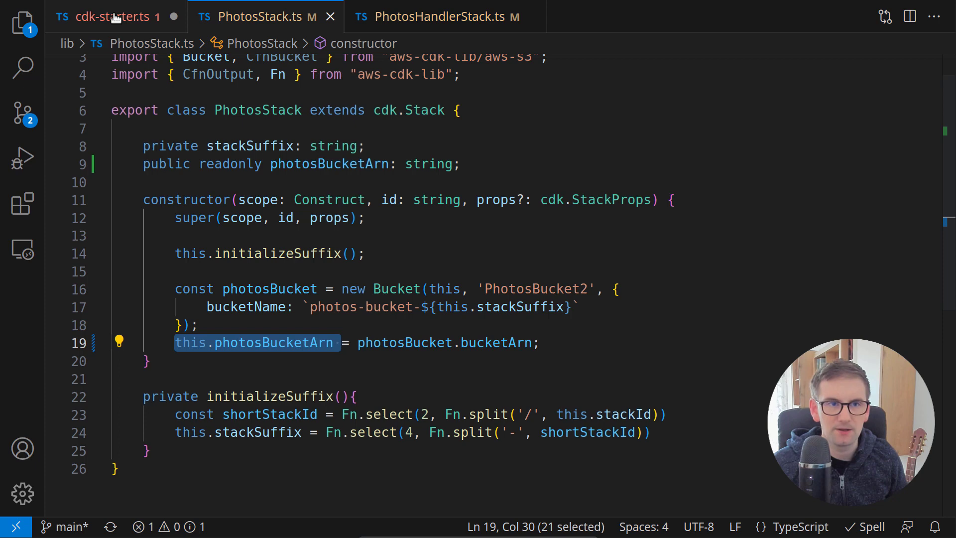
click(115, 16)
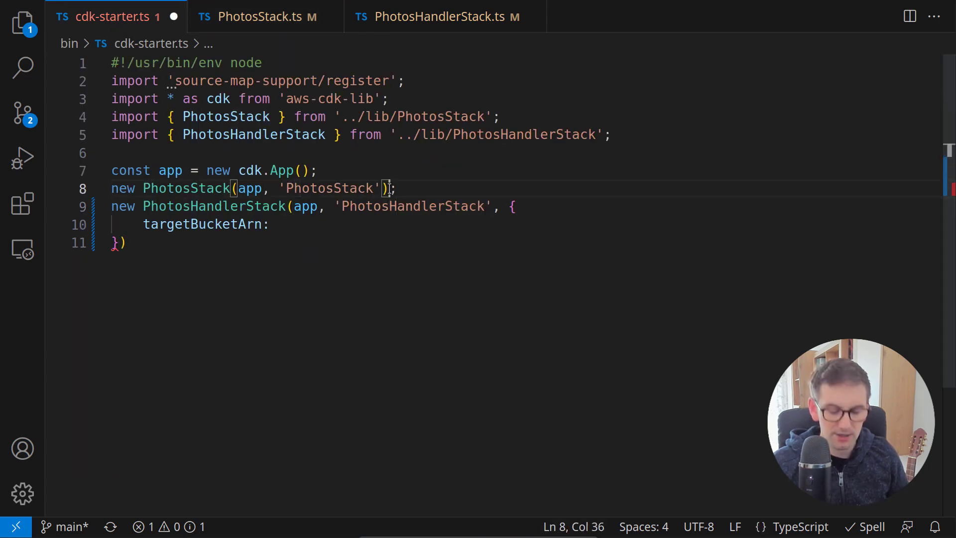
Store the new PhotosStack instance as const photosStack in cdk-starter.ts
text(.ph)
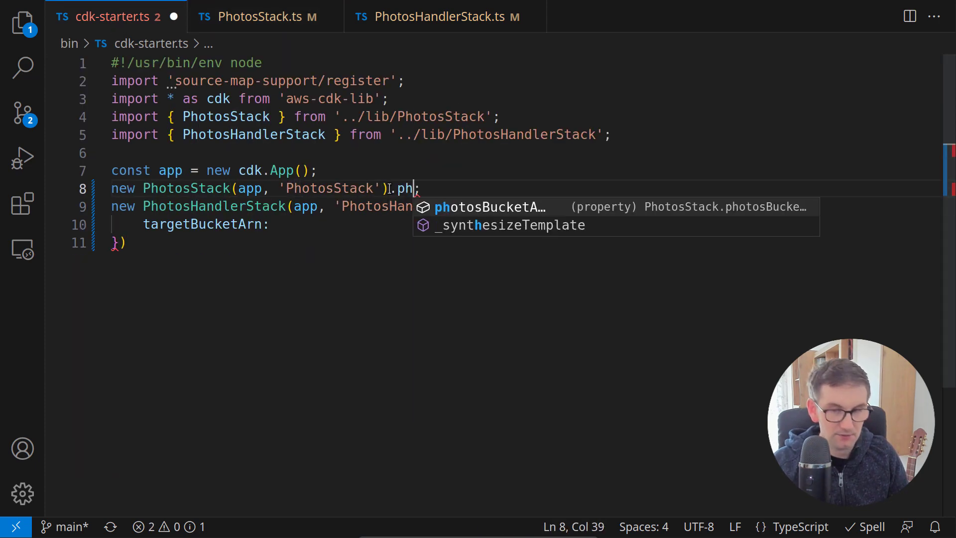
key(Backspace)
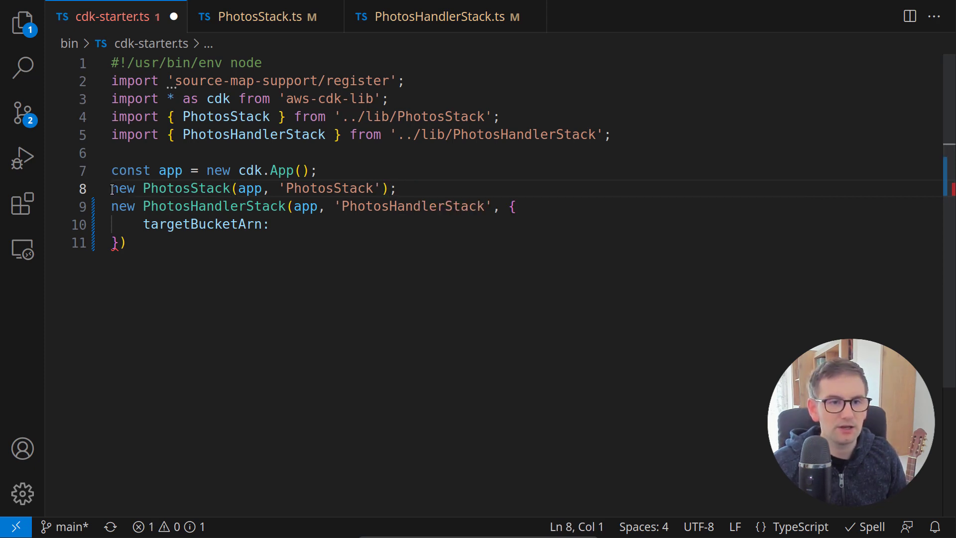
double_click(186, 189)
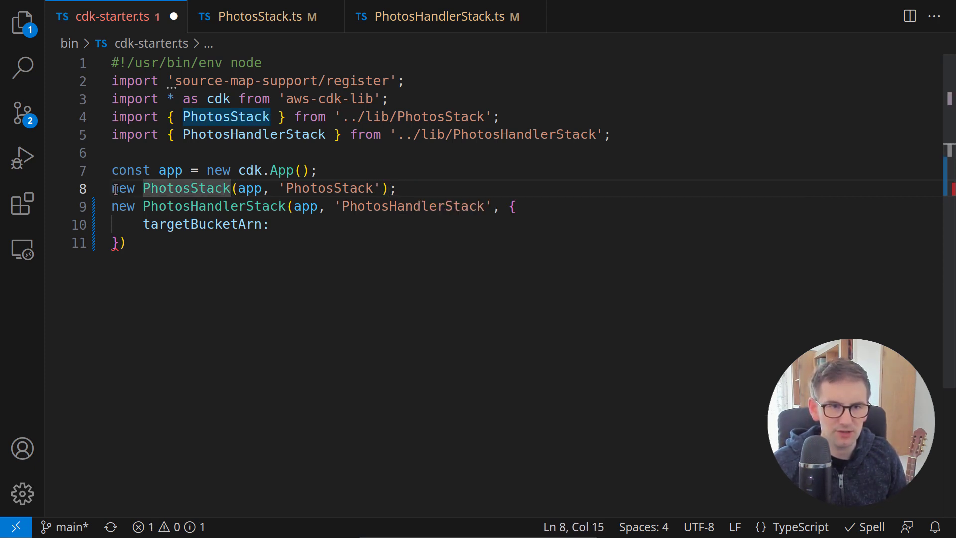
text(const photosStack =)
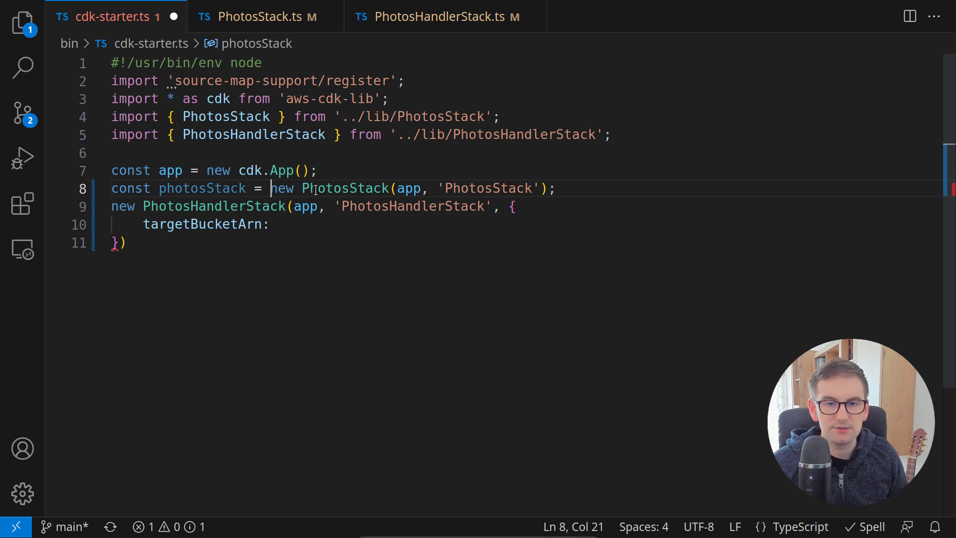
click(159, 188)
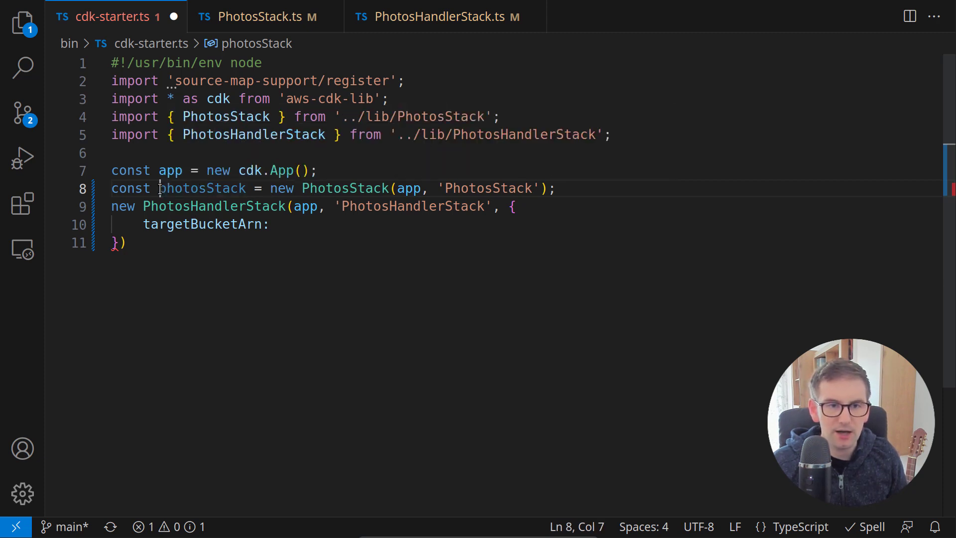
Pass photosStack.photosBucketArn as targetBucketArn to PhotosHandlerStack and save
click(279, 224)
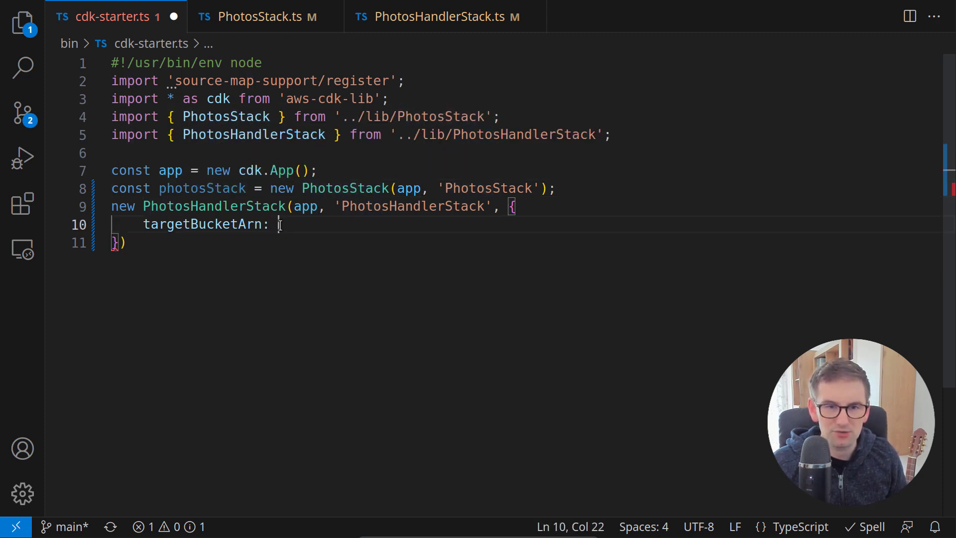
double_click(201, 189)
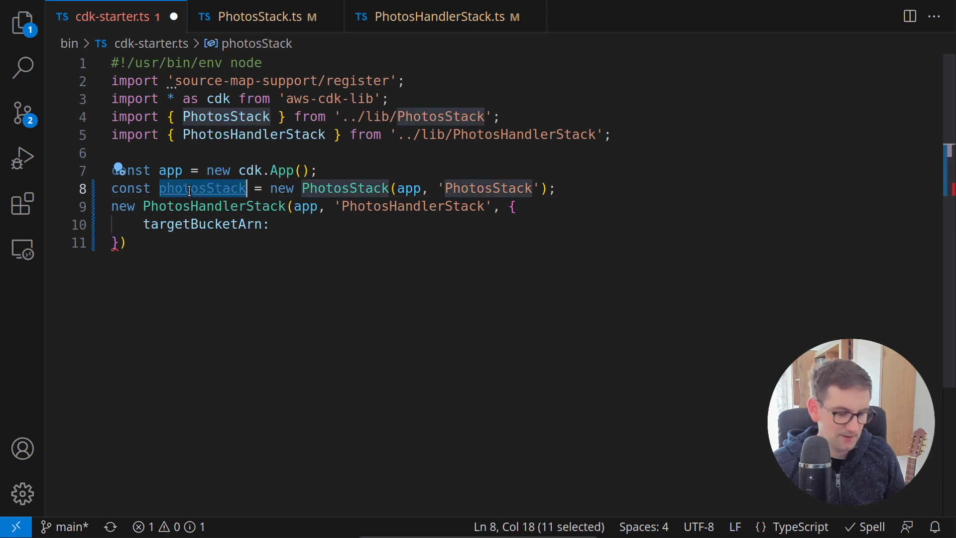
text(photosStack)
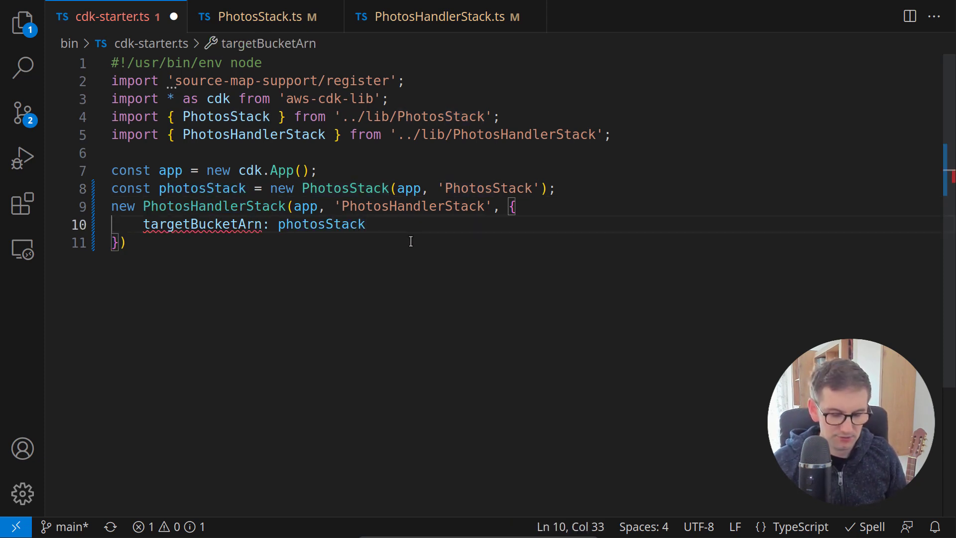
text(.photosBucketArn)
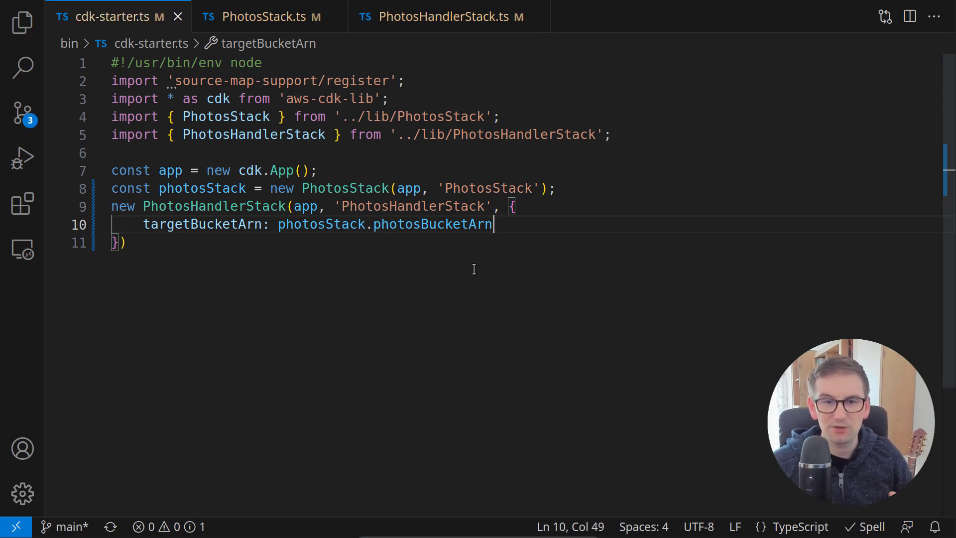
mouse_move(386, 258)
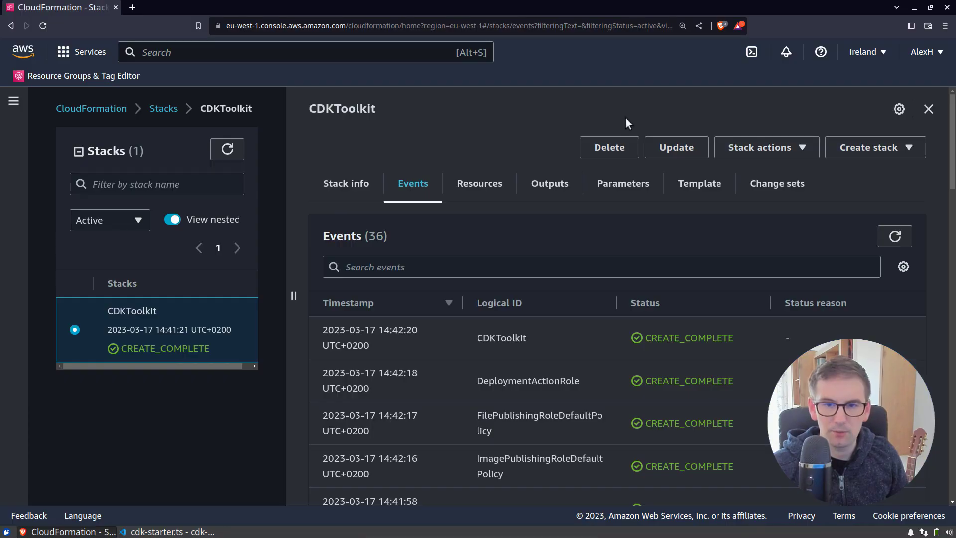
mouse_move(314, 267)
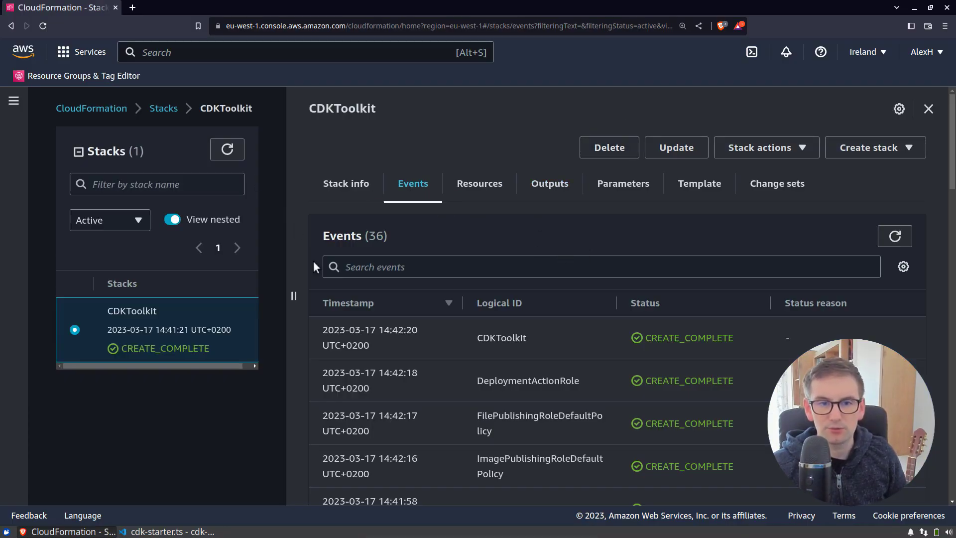
mouse_move(219, 355)
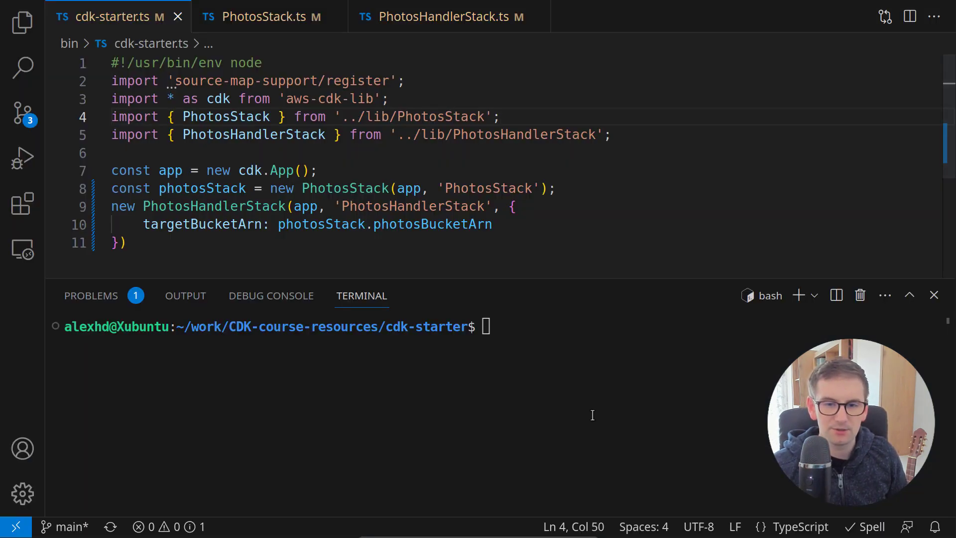
Start typing cdk synth in the cdk-starter terminal
text(cdk synth)
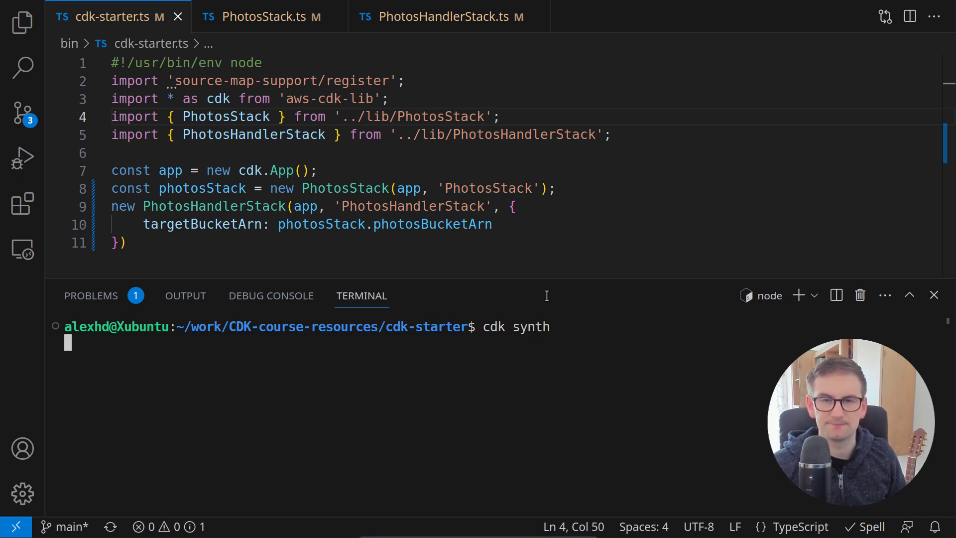
Run cdk synth listing PhotosStack and PhotosHandlerStack, and enter cdk deploy --all
key(Enter)
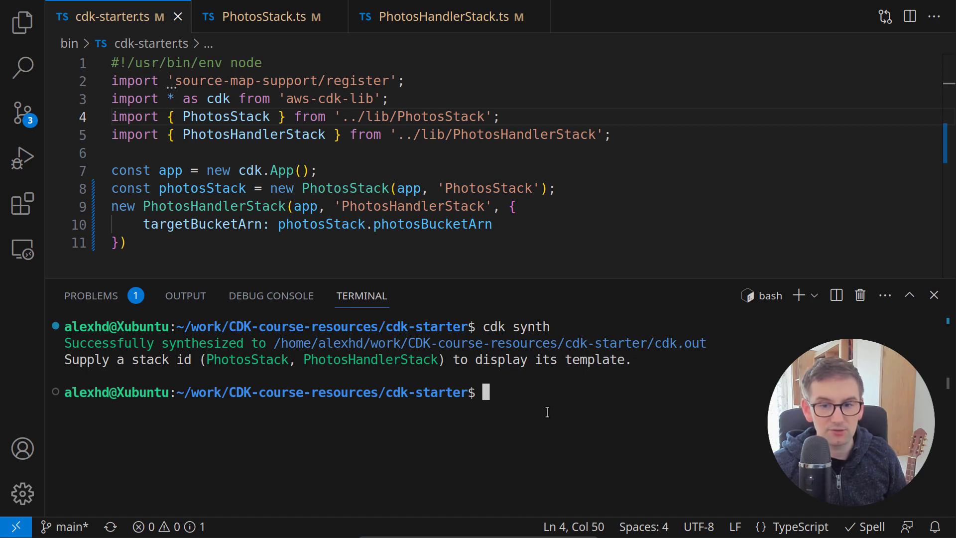
text(cdk)
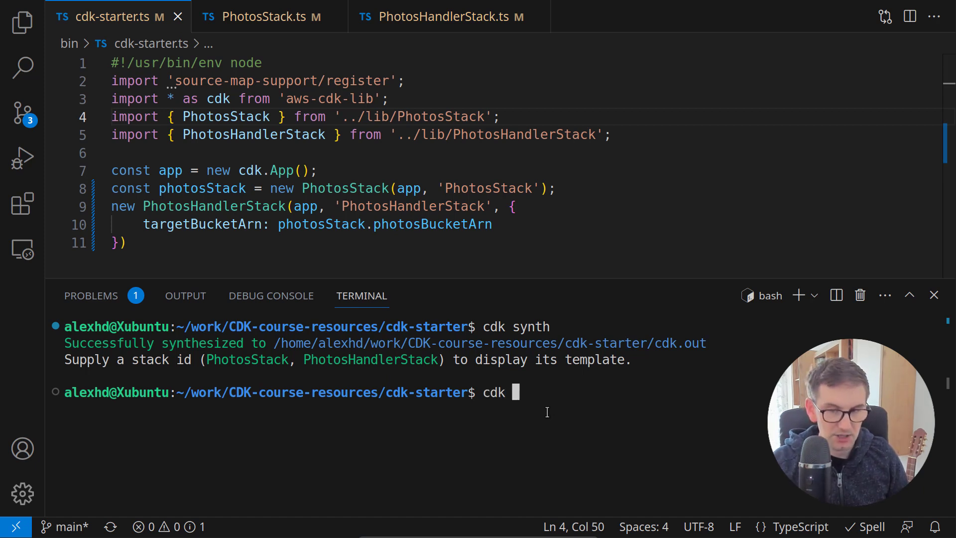
text(deploy)
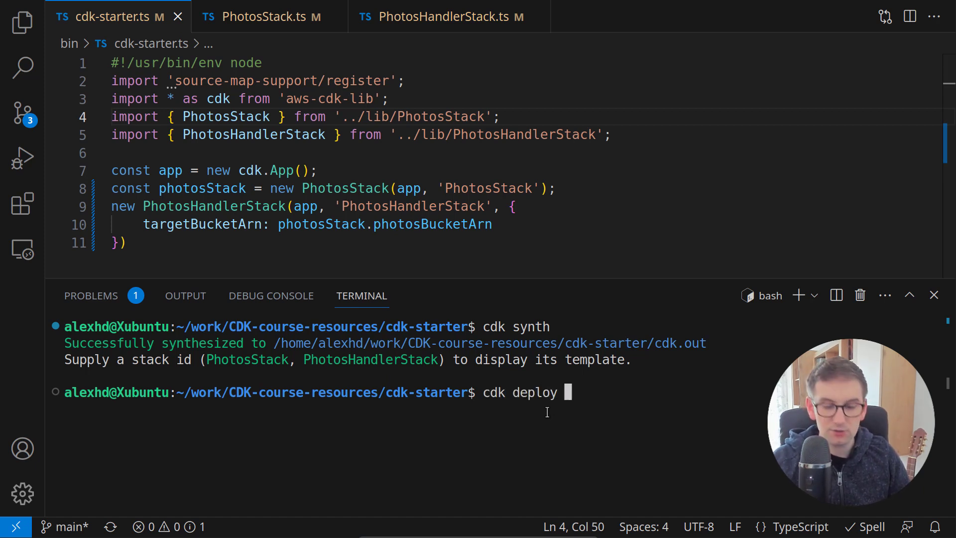
text(--)
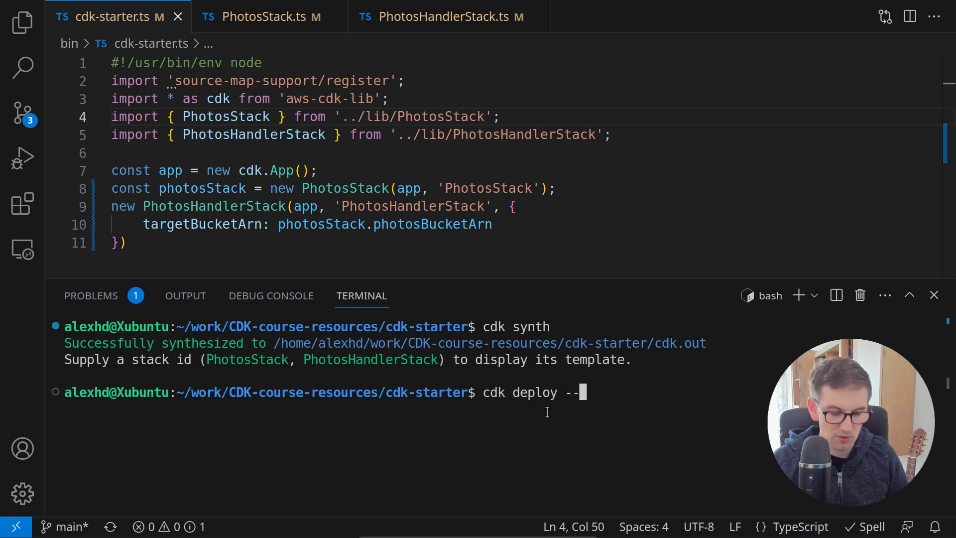
text(all)
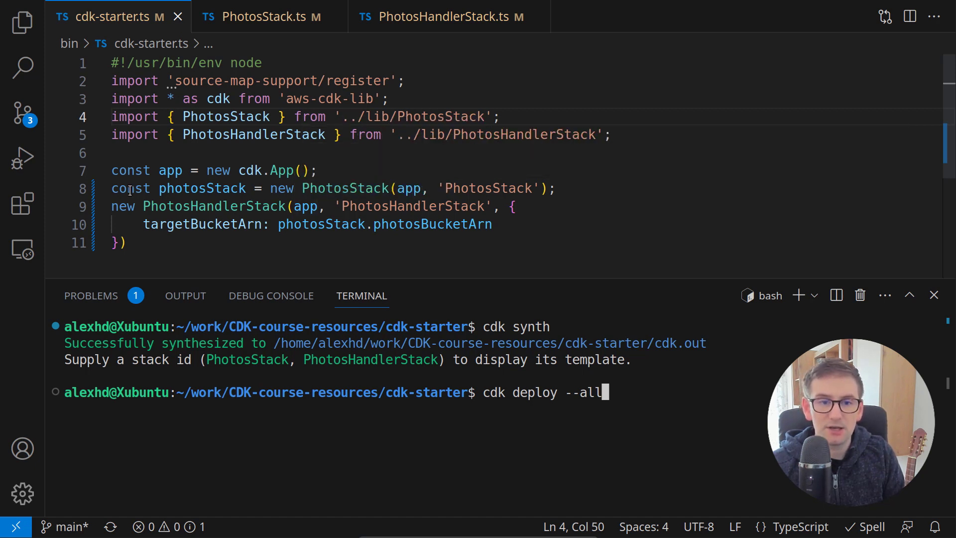
Review the photosStack wiring in cdk-starter.ts and launch the deployment of all stacks
double_click(212, 207)
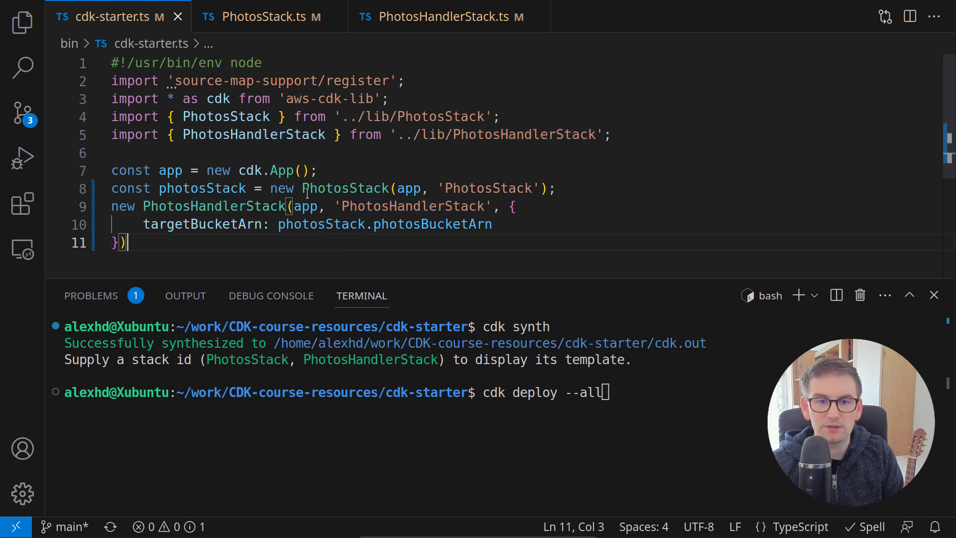
double_click(345, 189)
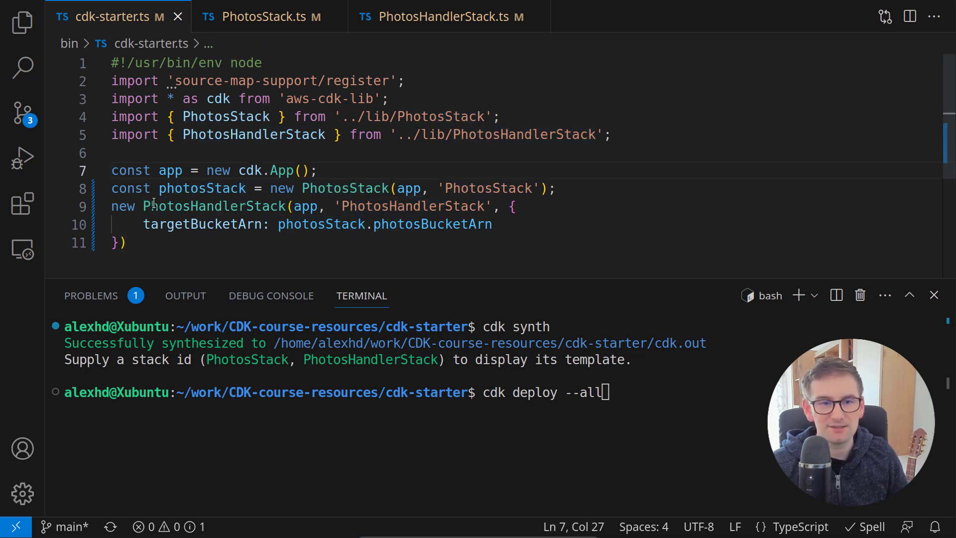
click(301, 188)
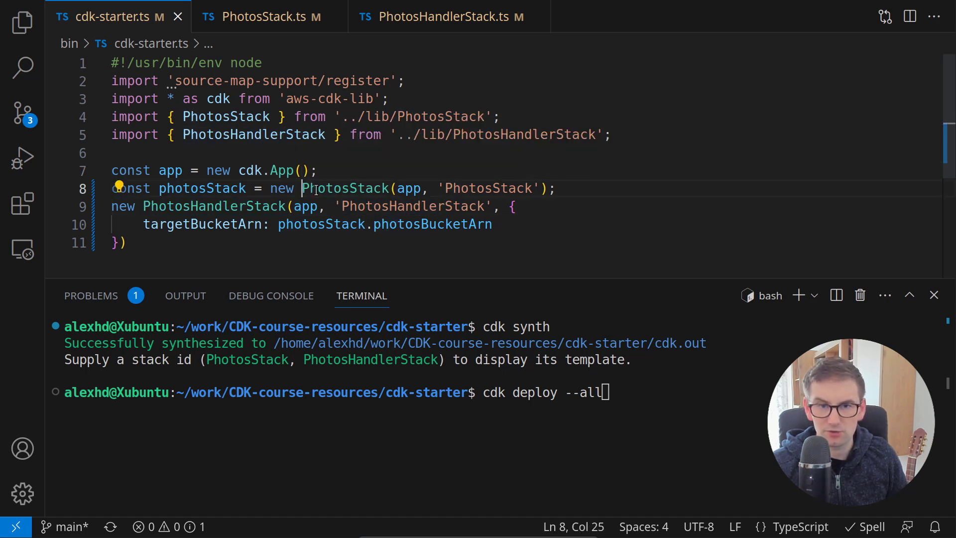
double_click(345, 188)
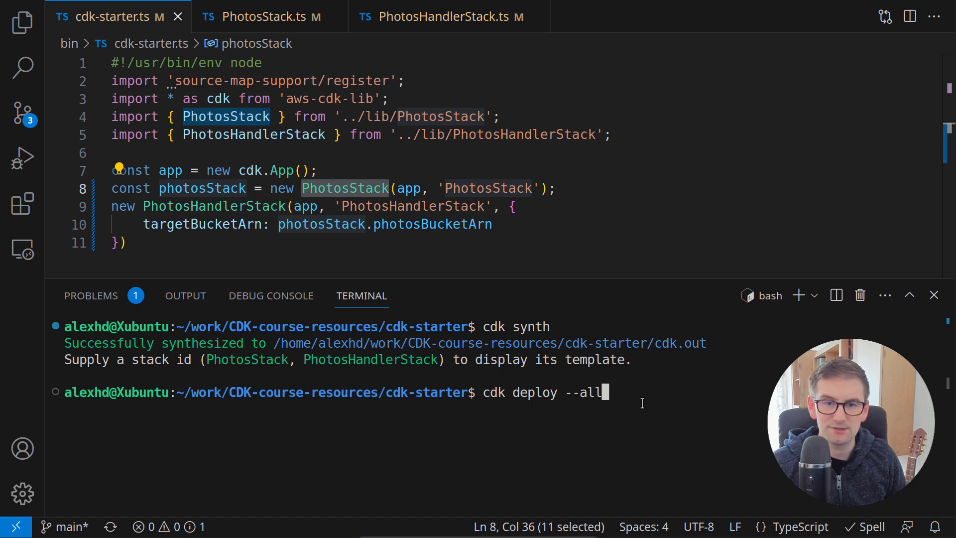
key(Enter)
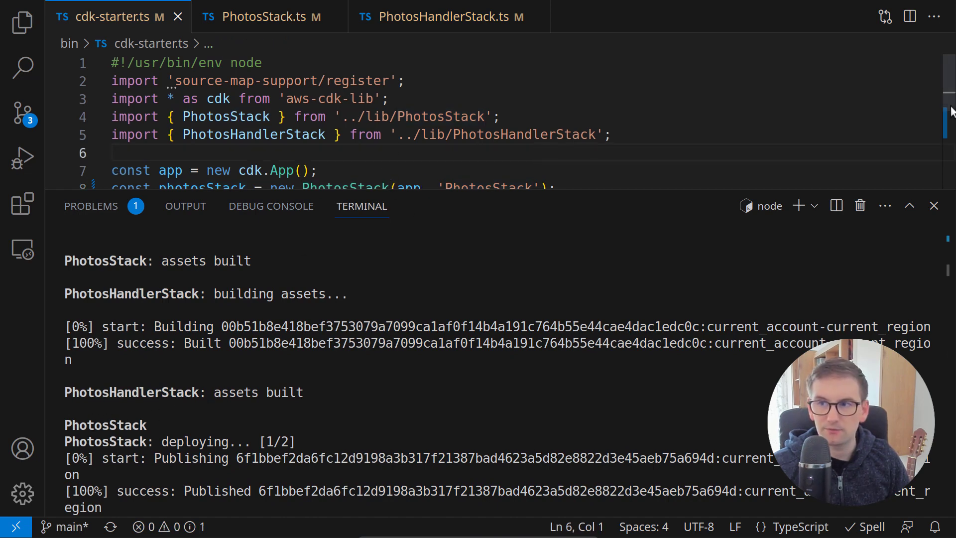
Watch PhotosStack deploy while highlighting the photosStack variable in cdk-starter.ts
scroll(down, 3)
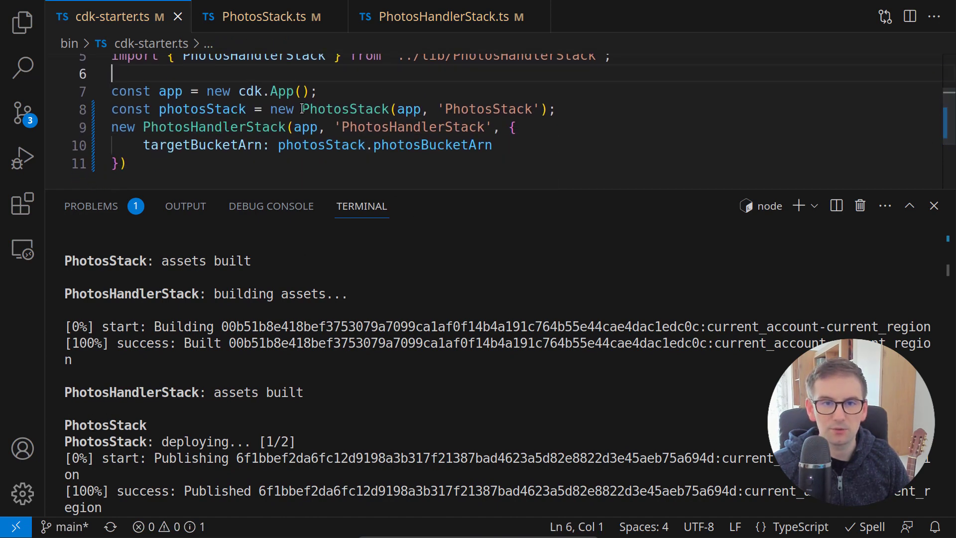
double_click(344, 109)
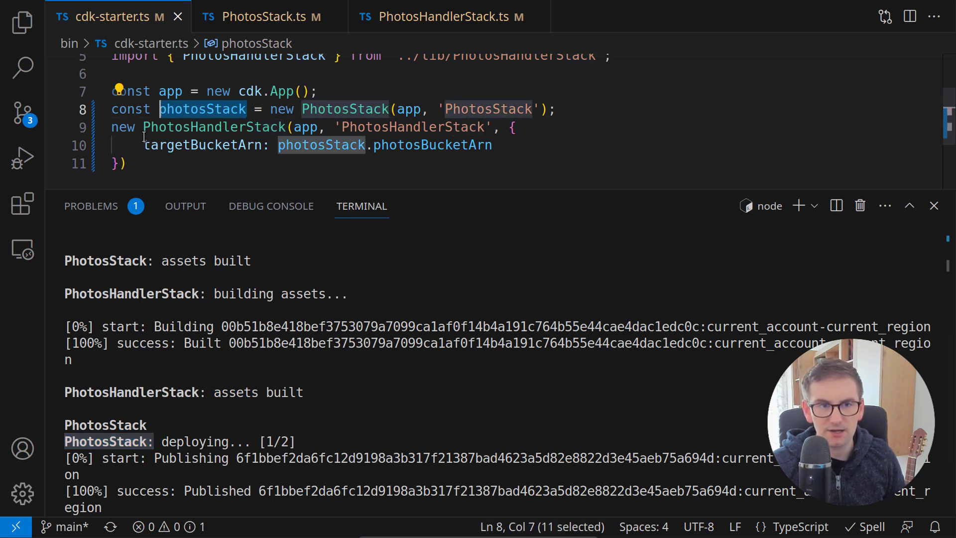
click(187, 109)
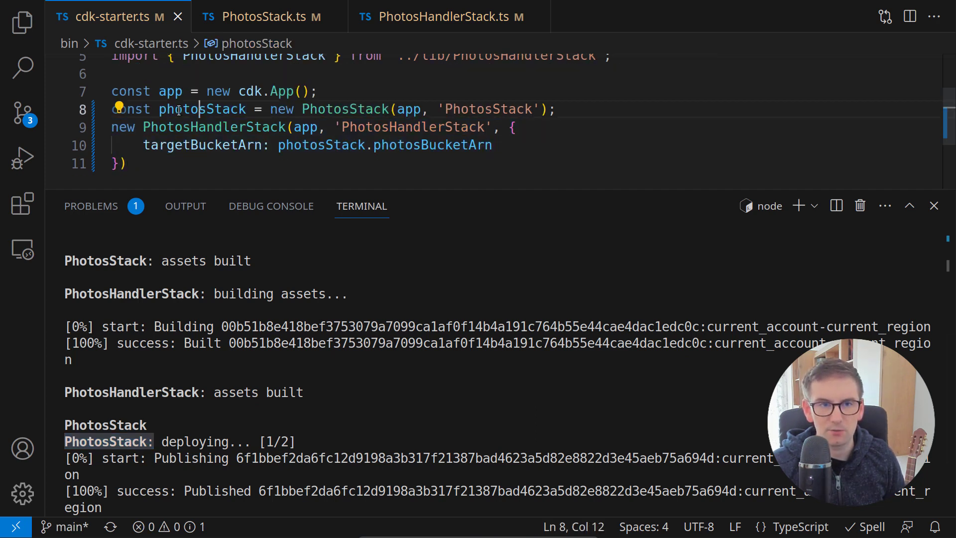
double_click(201, 109)
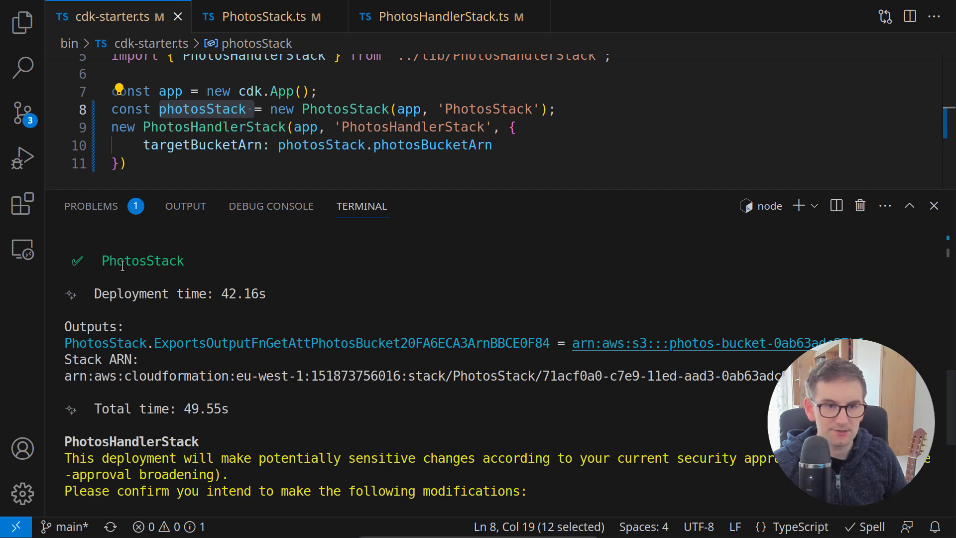
Scroll to the IAM change tables and approve PhotosHandlerStack's changes with y
scroll(down, 3)
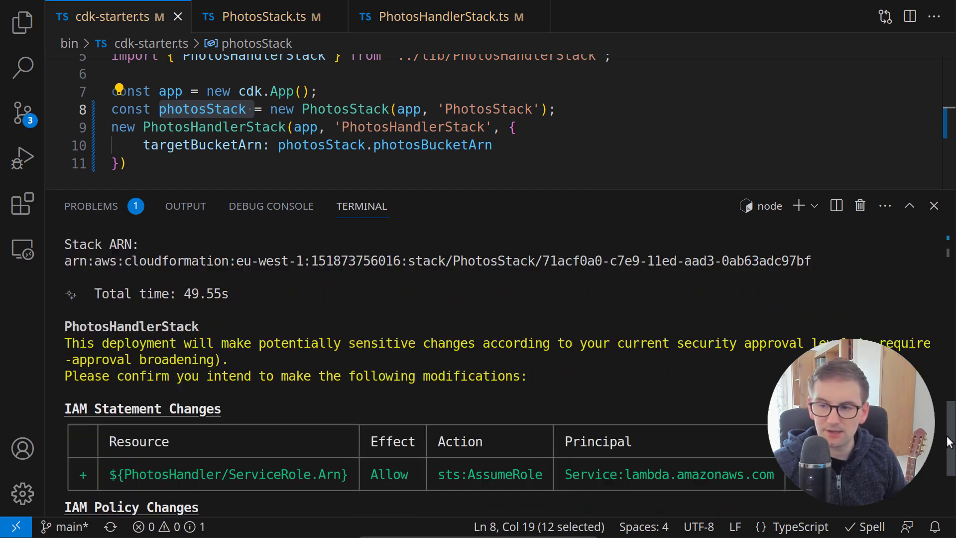
scroll(down, 3)
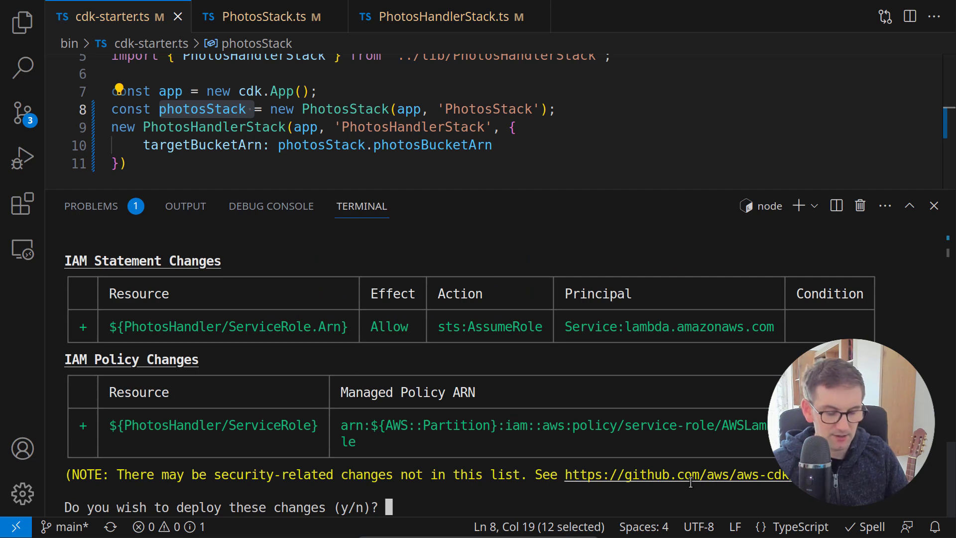
text(y)
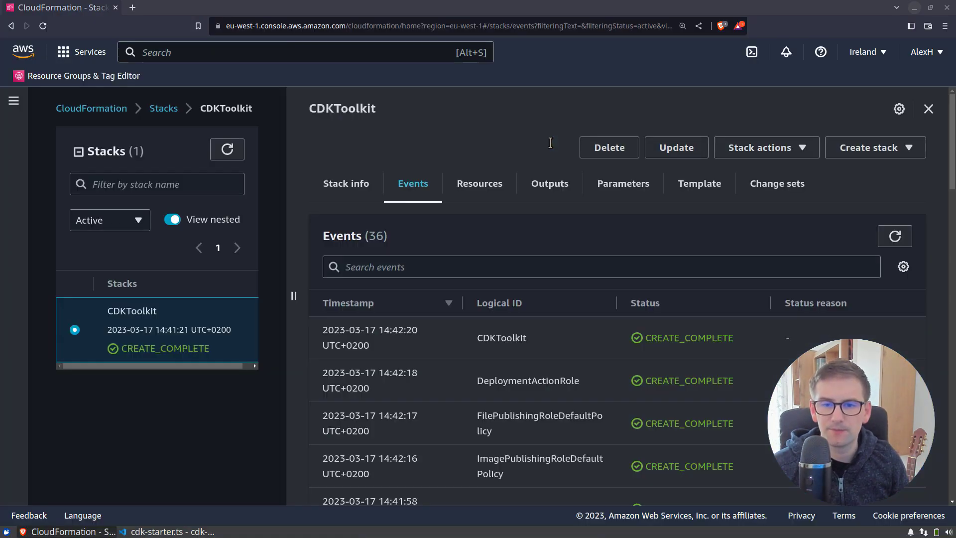
Refresh the stacks list and view PhotosStack's exported bucket ARN output
click(227, 149)
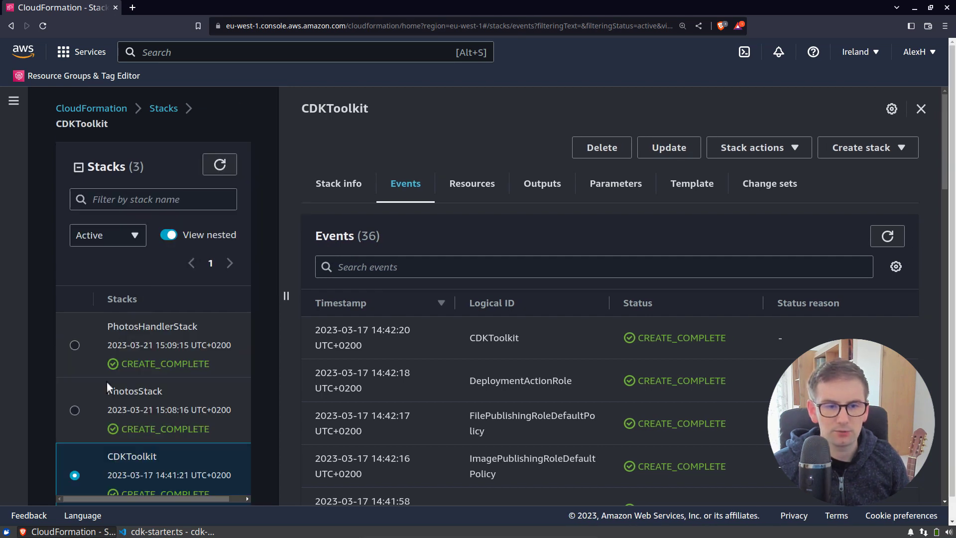
mouse_move(134, 397)
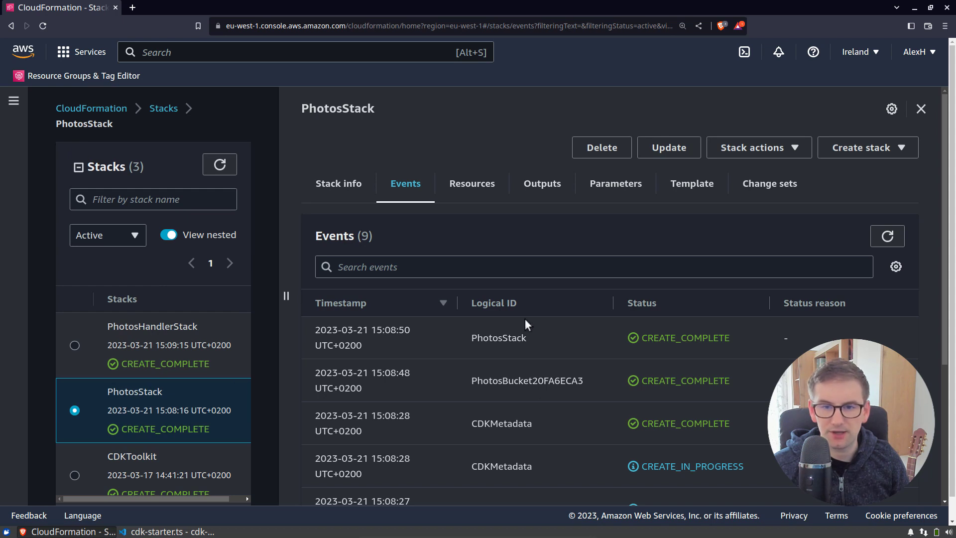
mouse_move(539, 186)
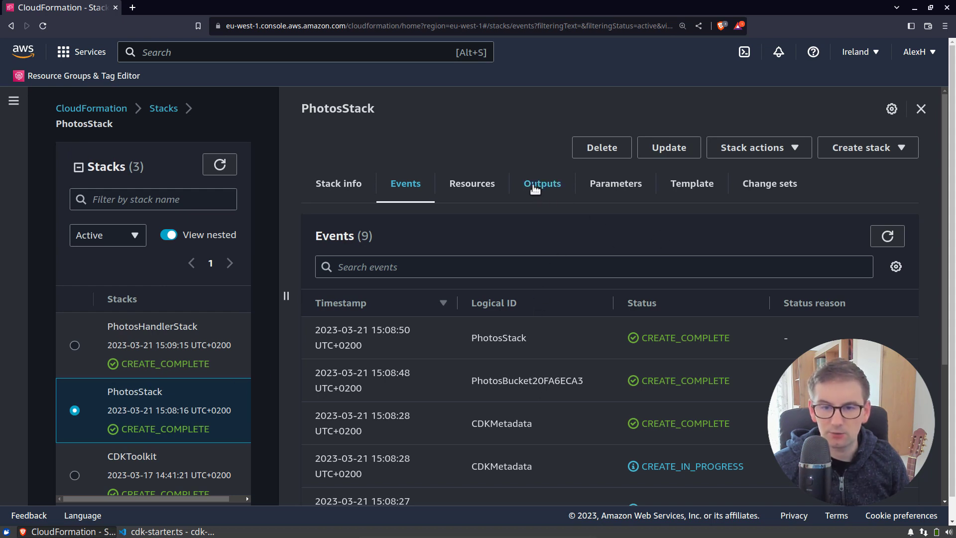
click(541, 183)
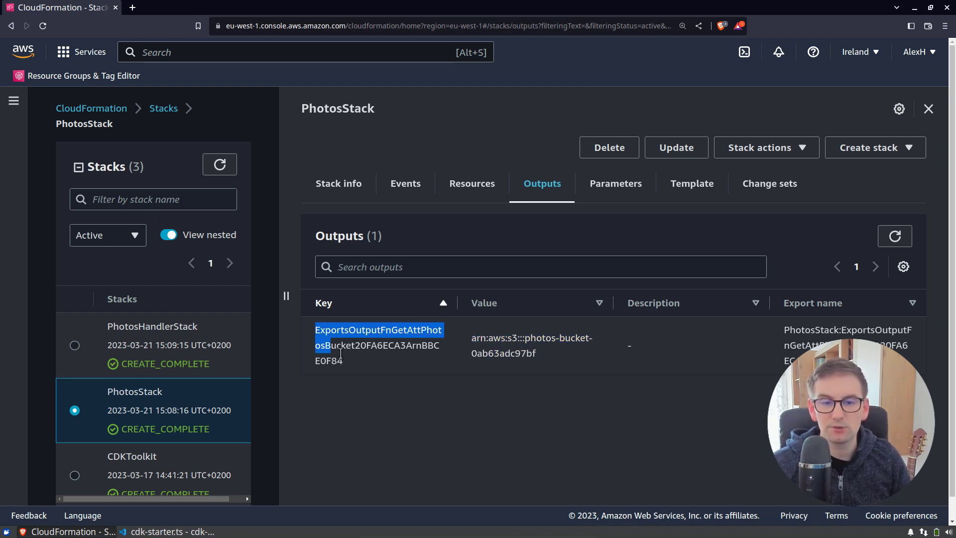
drag(315, 329, 342, 360)
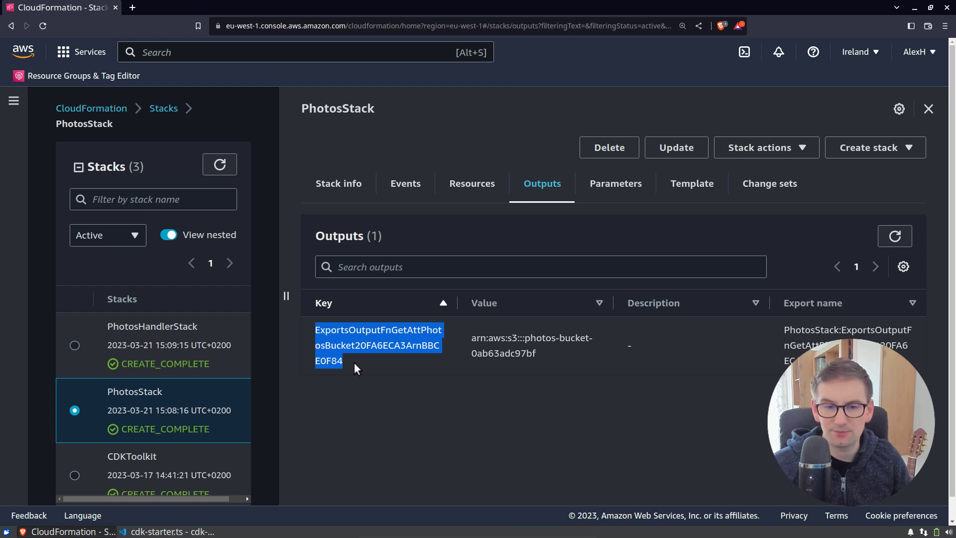
mouse_move(370, 381)
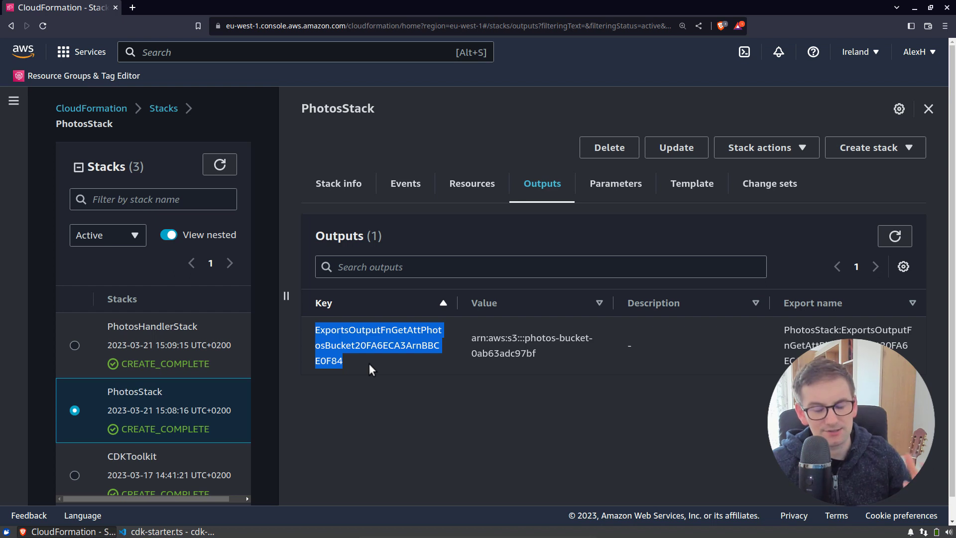
mouse_move(560, 196)
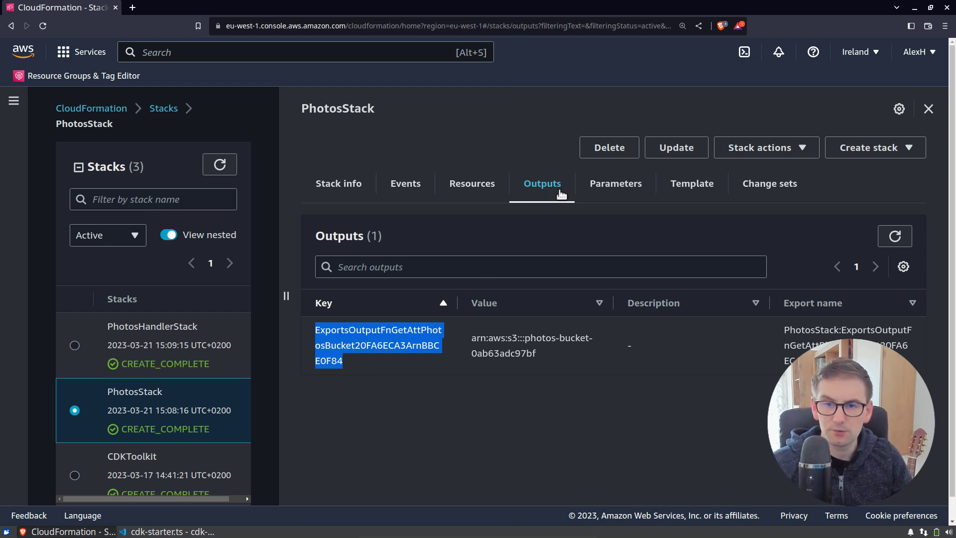
mouse_move(564, 189)
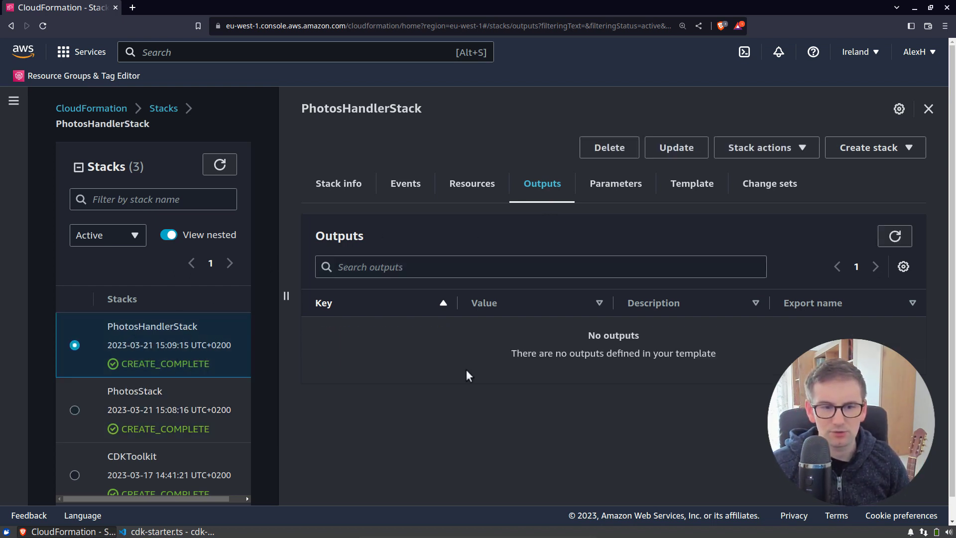
From PhotosHandlerStack's resources, expand PhotosHandler and follow its Lambda physical ID to the function page
click(472, 183)
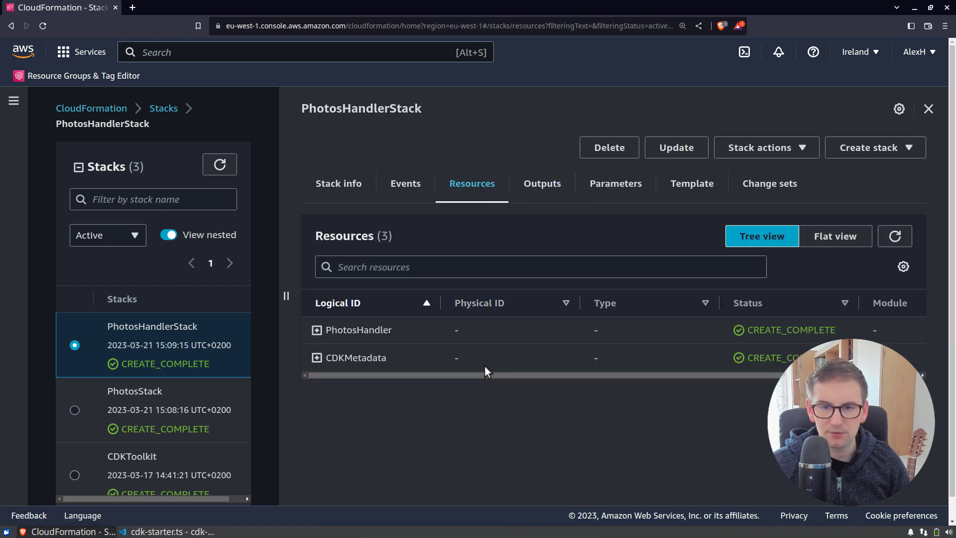
click(314, 330)
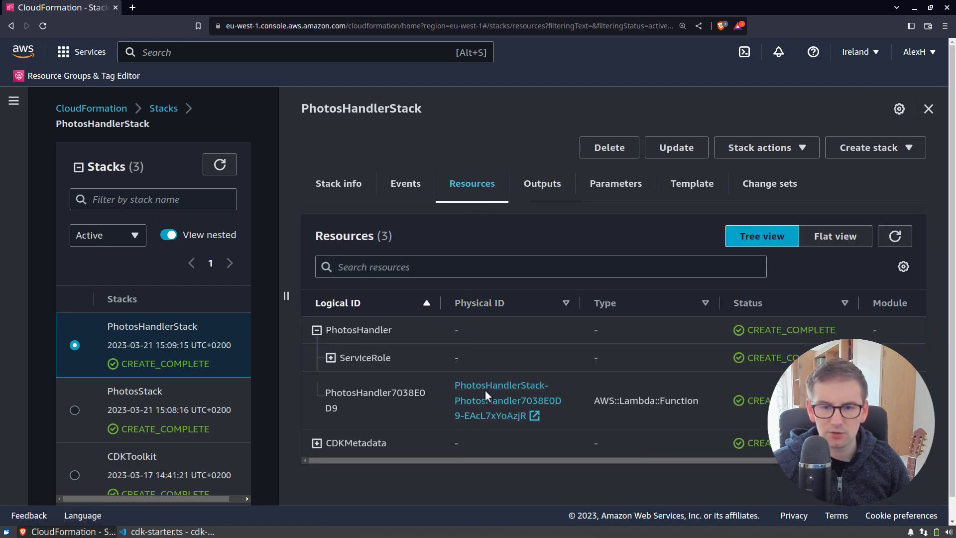
click(507, 401)
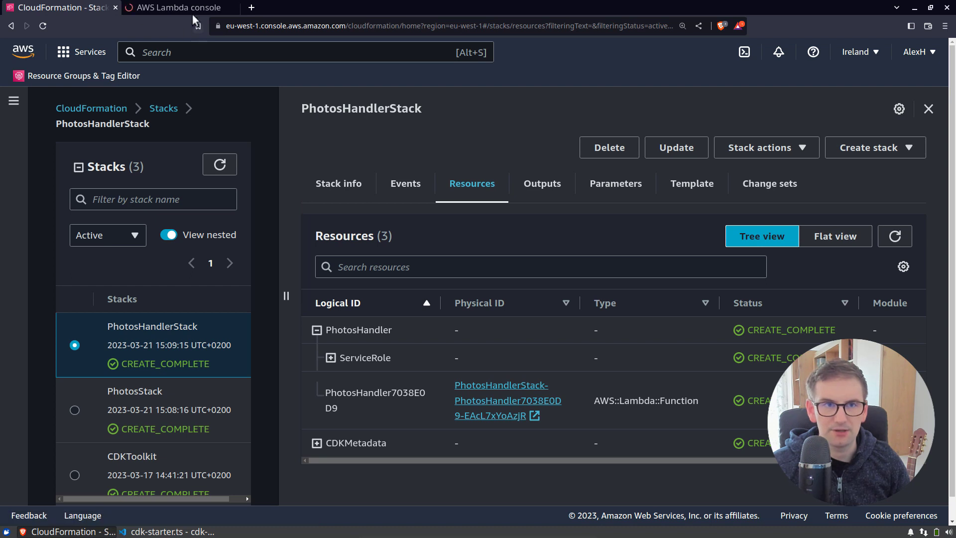
click(501, 400)
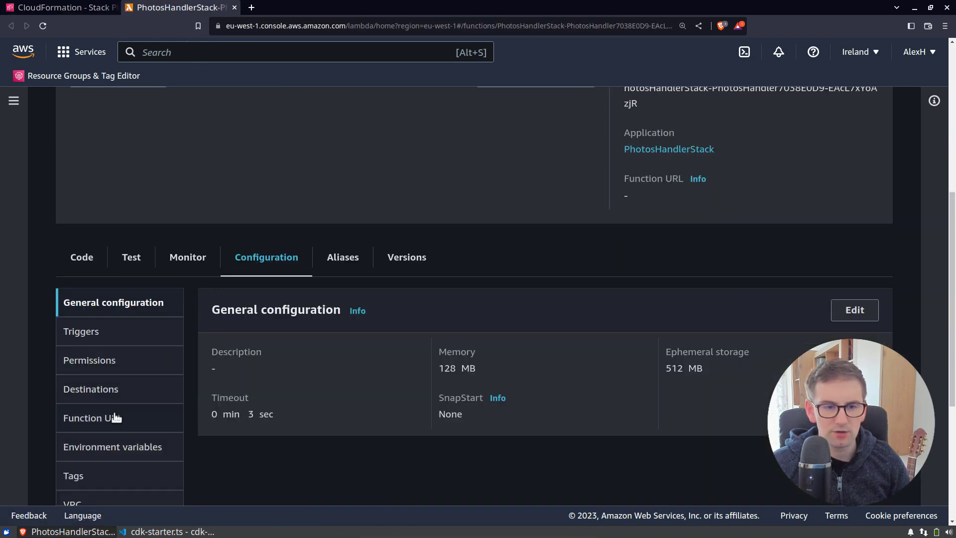
Show the Lambda's TARGET_BUCKET environment variable holding the bucket ARN, then return to VS Code
click(115, 446)
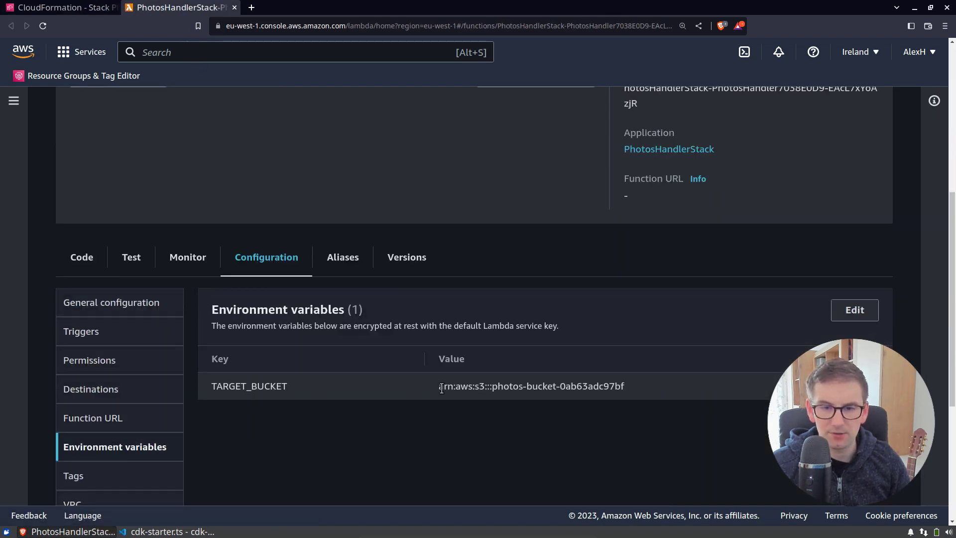
drag(440, 386, 624, 386)
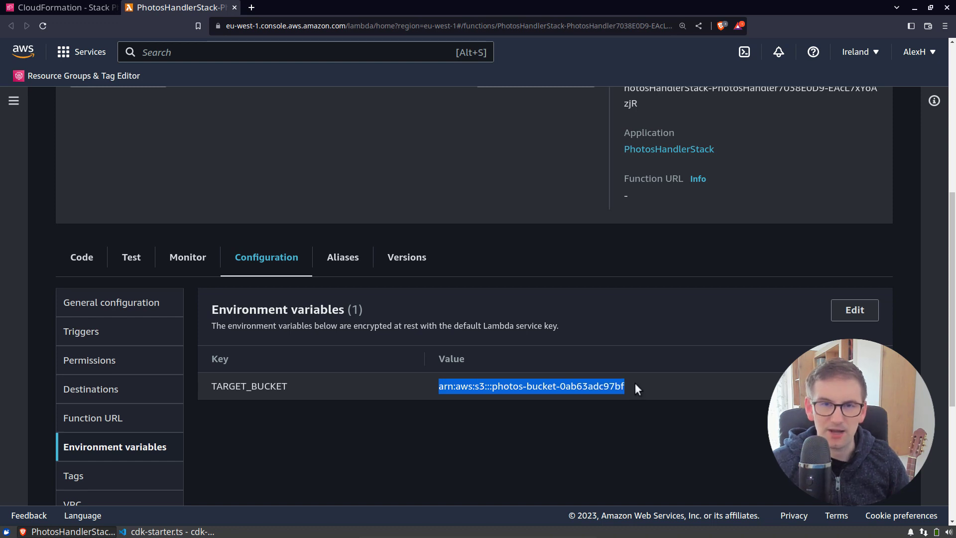
click(613, 386)
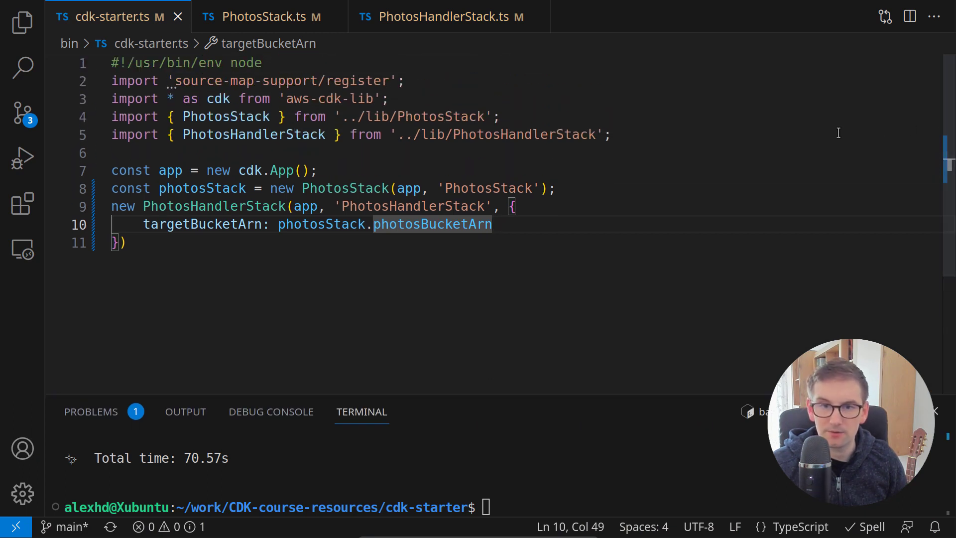
mouse_move(412, 178)
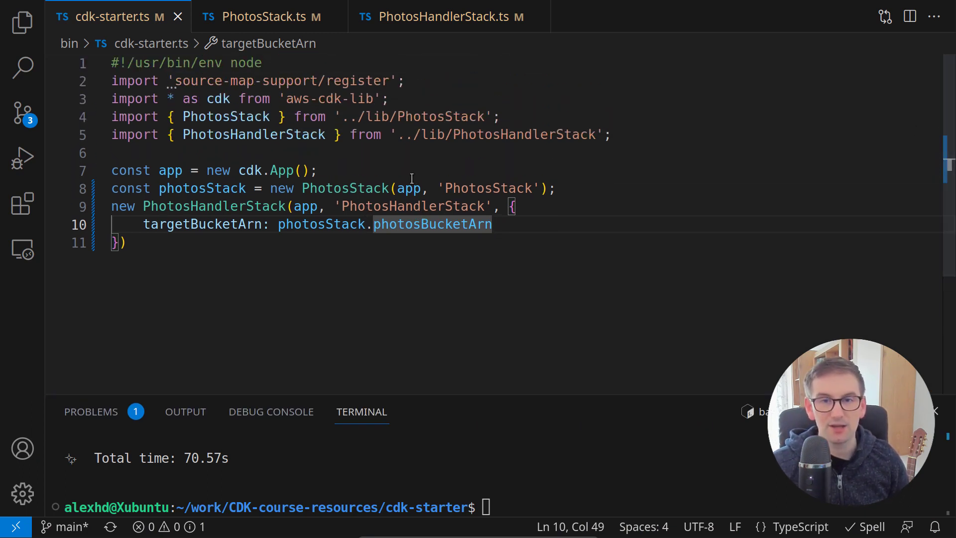